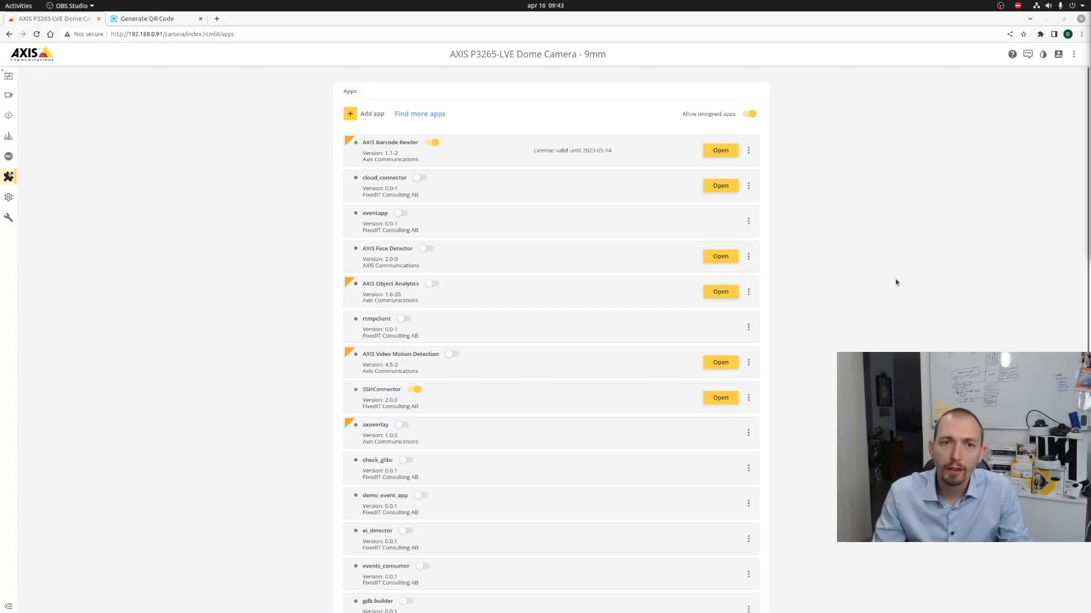
mouse_move(368, 150)
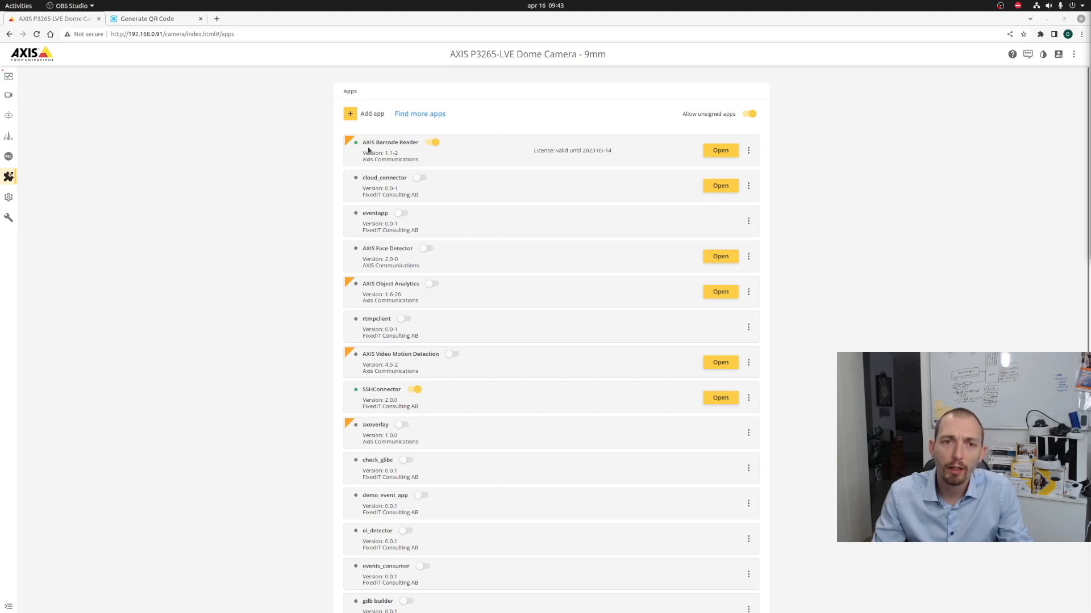
mouse_move(408, 153)
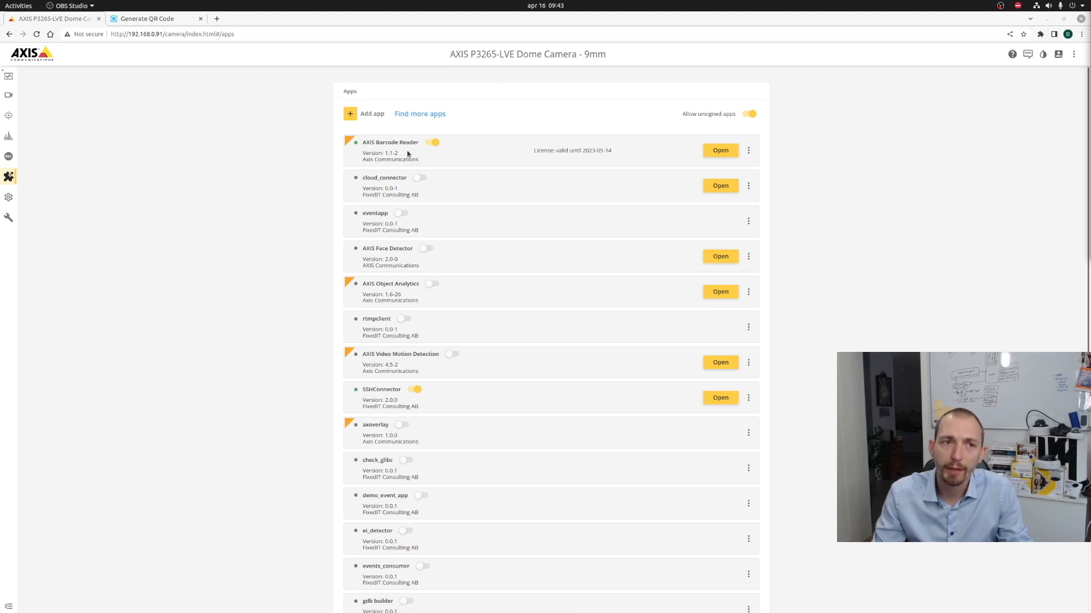
mouse_move(548, 150)
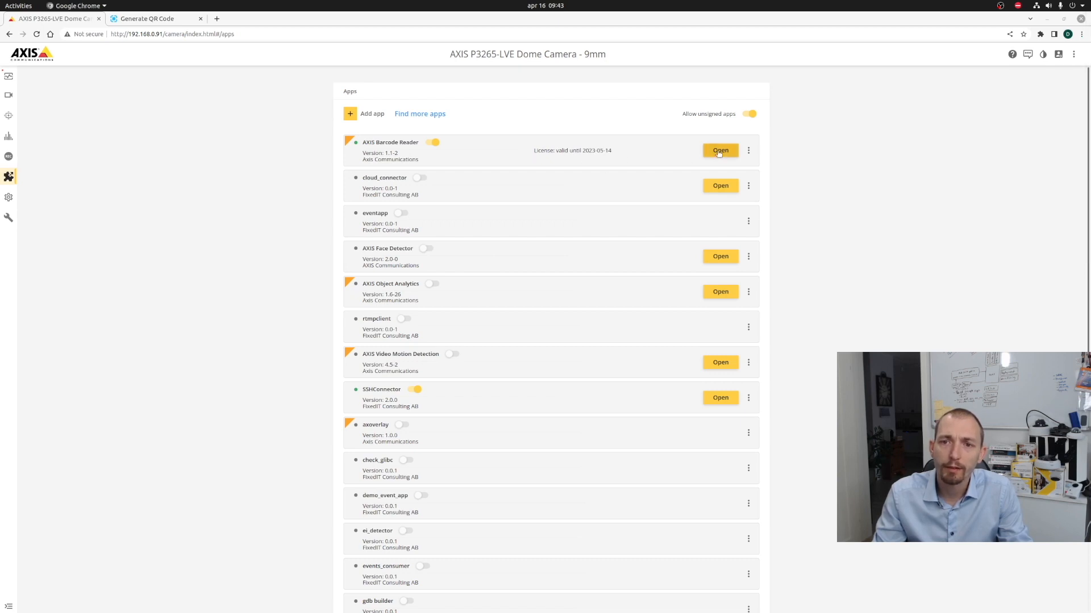
Review the Barcode Reader app settings, then go to Video > Overlays over the live view
left_click(721, 150)
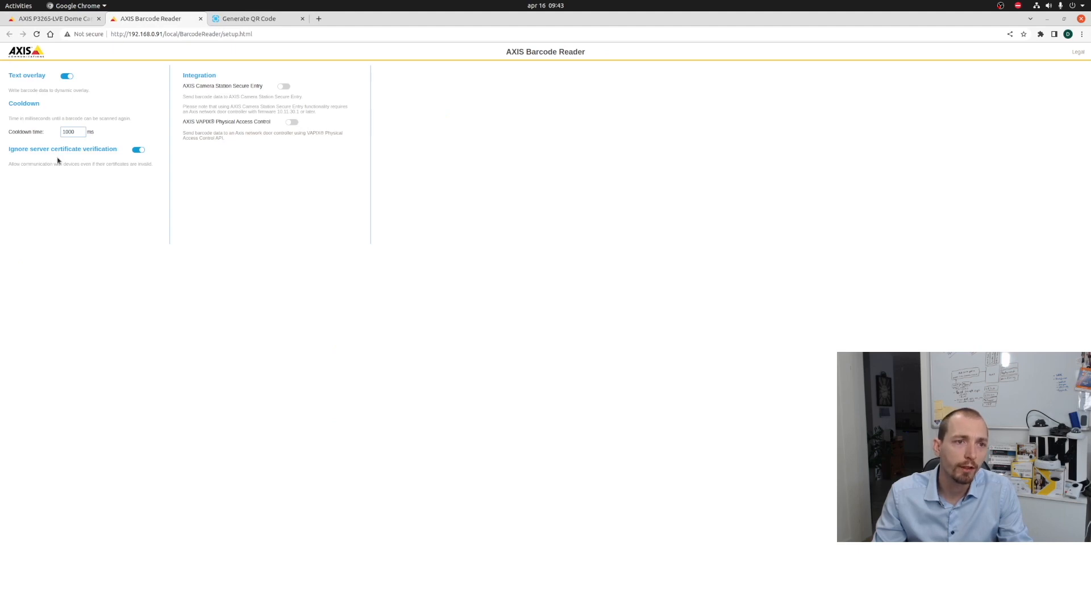
mouse_move(35, 83)
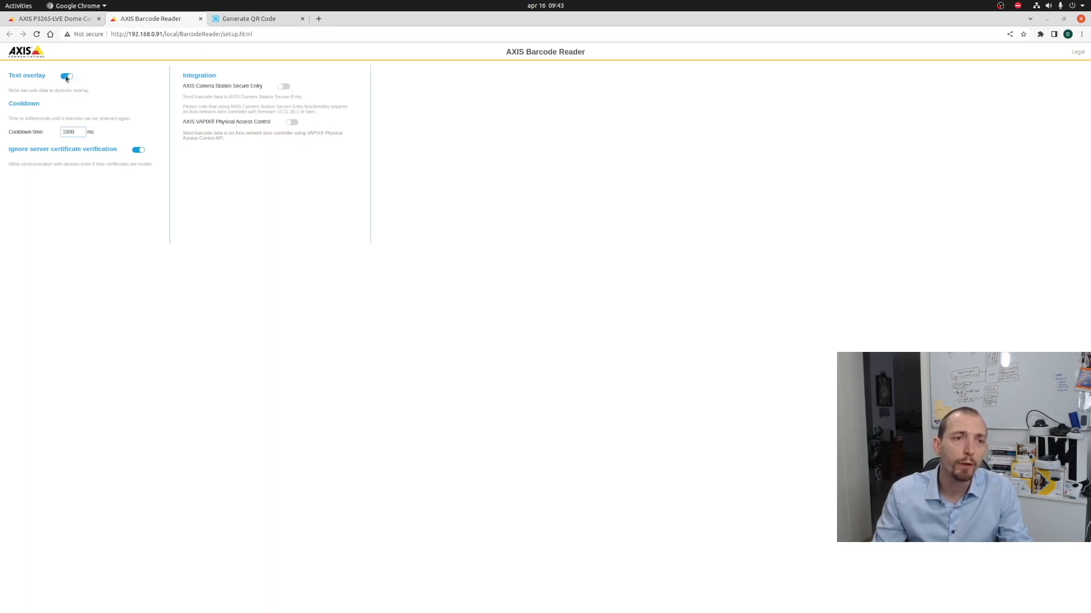
left_click(66, 76)
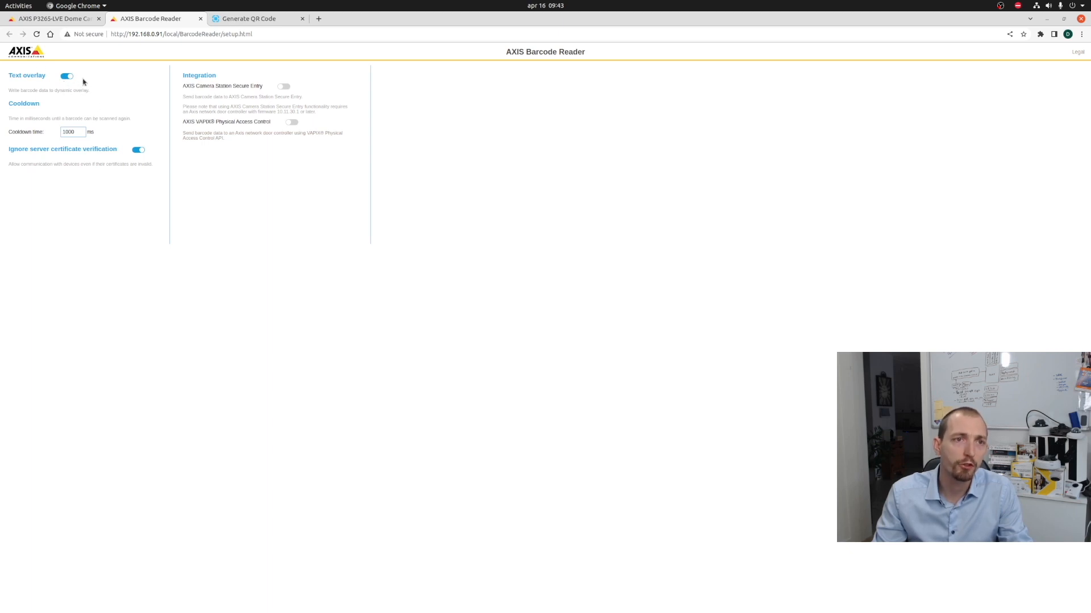
mouse_move(173, 44)
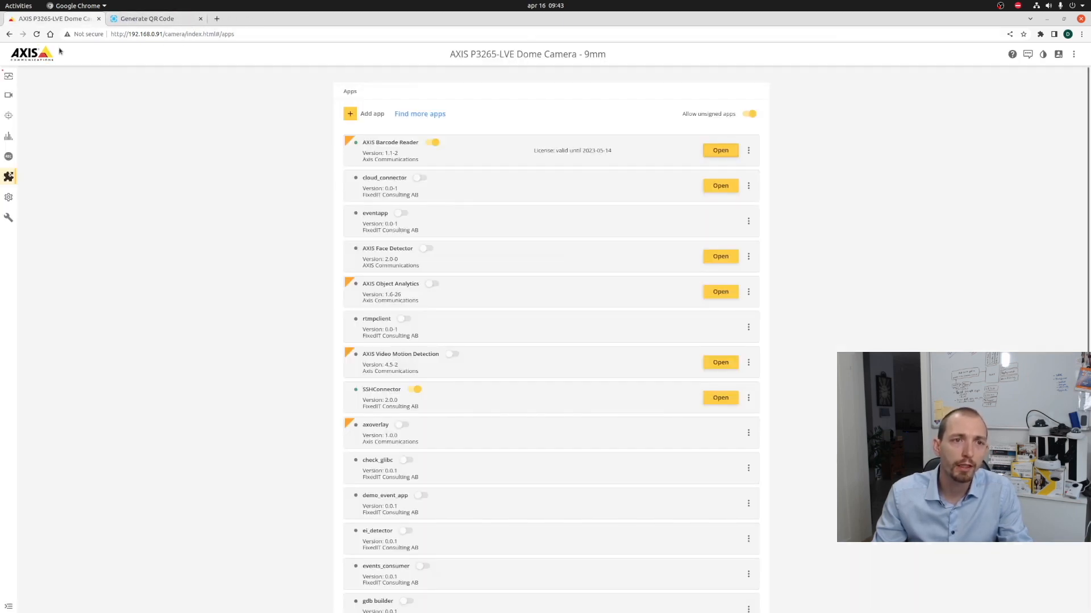
mouse_move(239, 275)
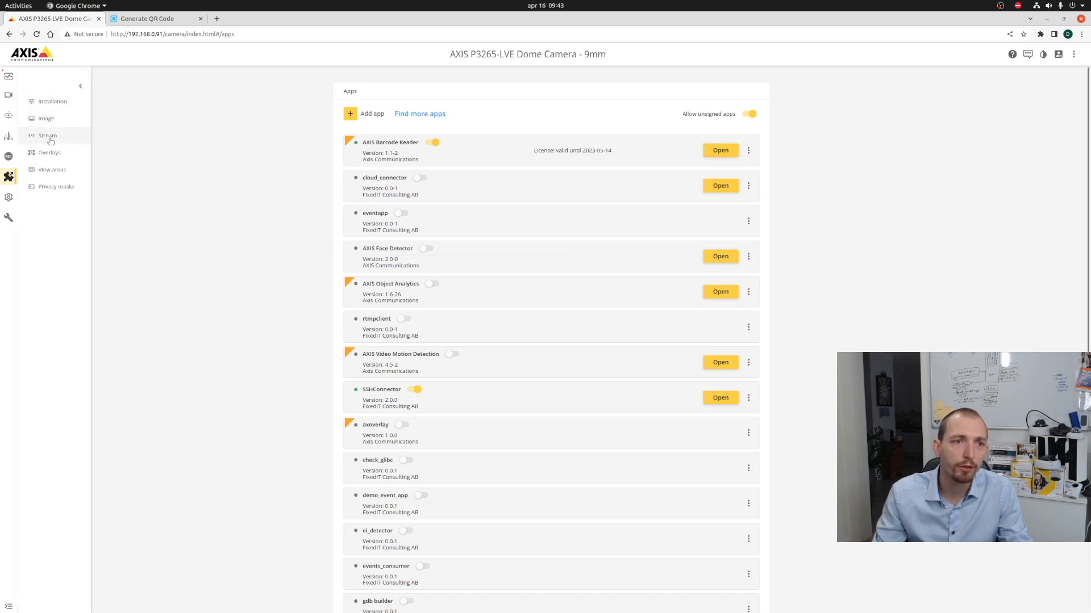
left_click(48, 152)
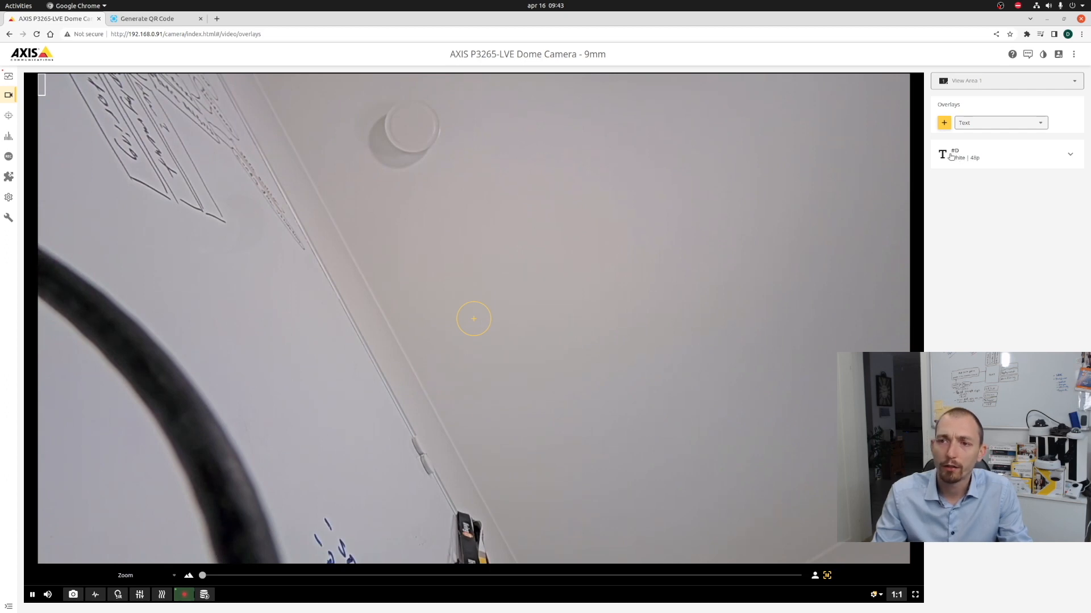
mouse_move(954, 155)
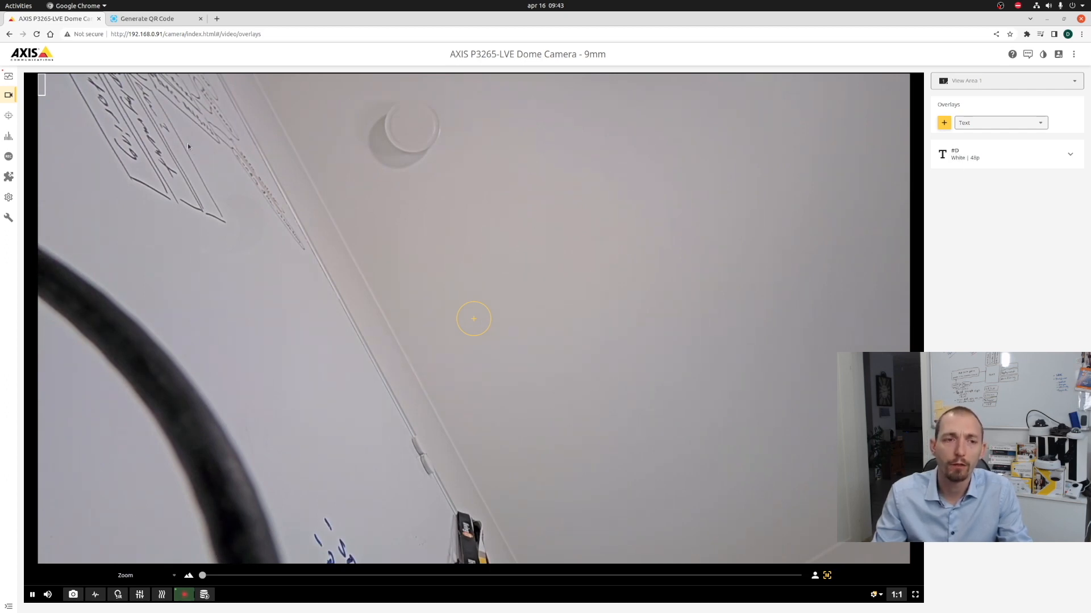
mouse_move(118, 80)
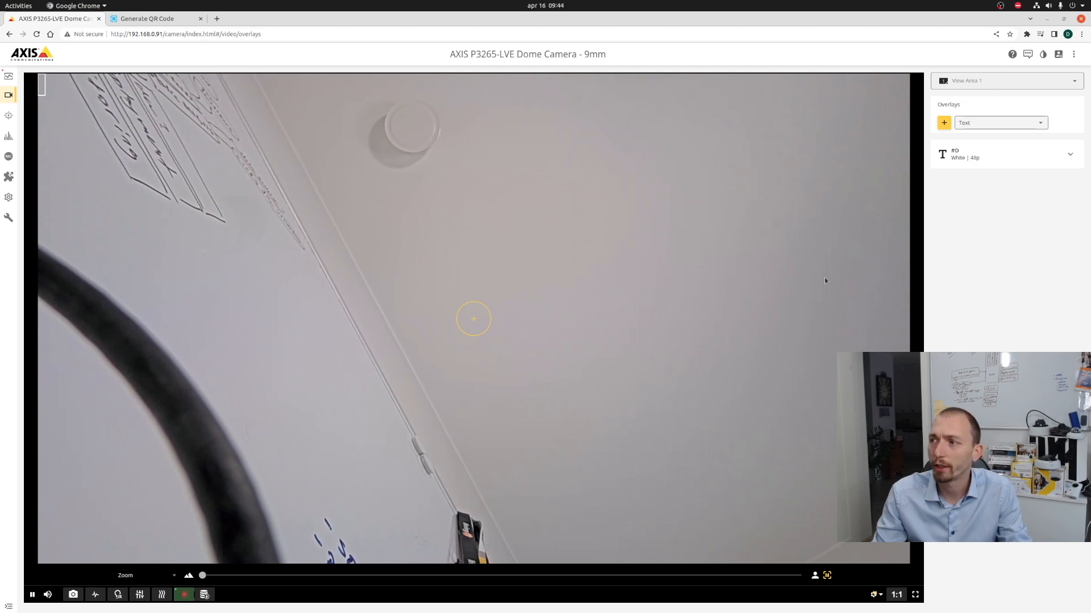
mouse_move(948, 342)
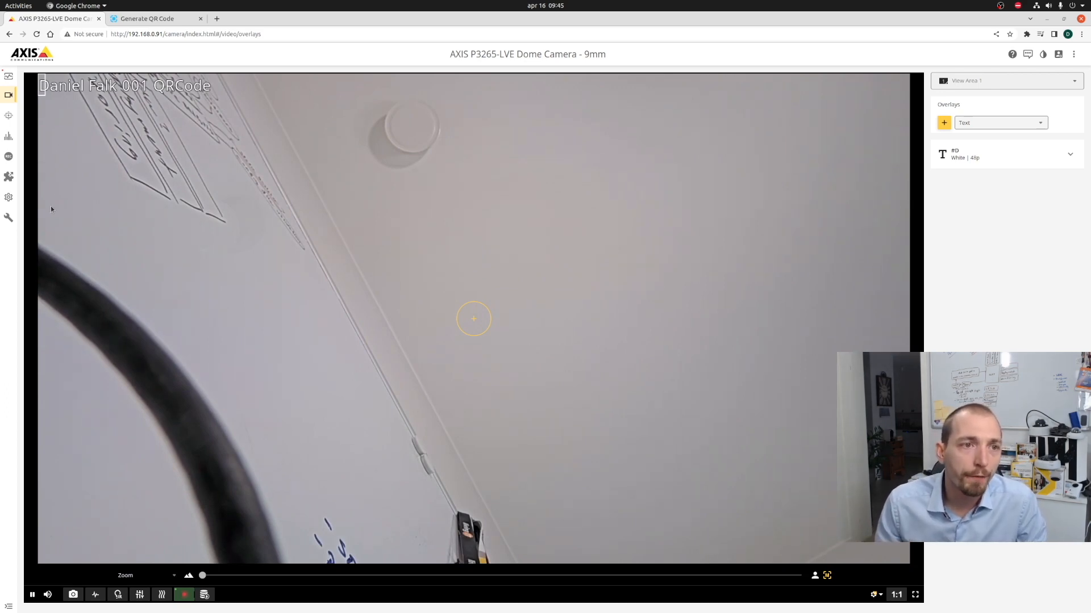
Return to the apps list, then go to System > Events and show the Recipients list
left_click(10, 176)
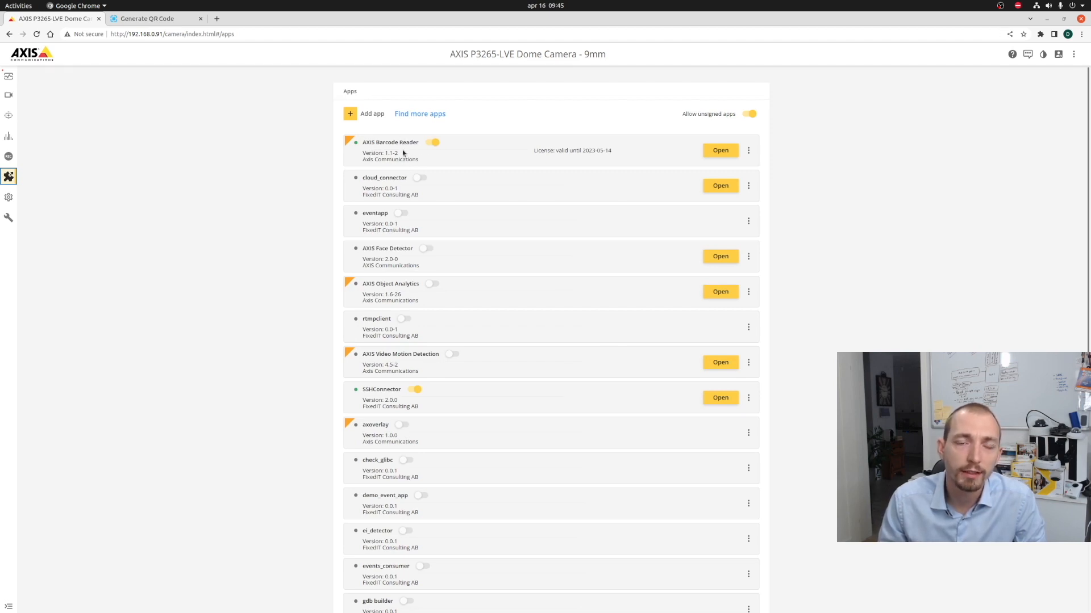
mouse_move(49, 221)
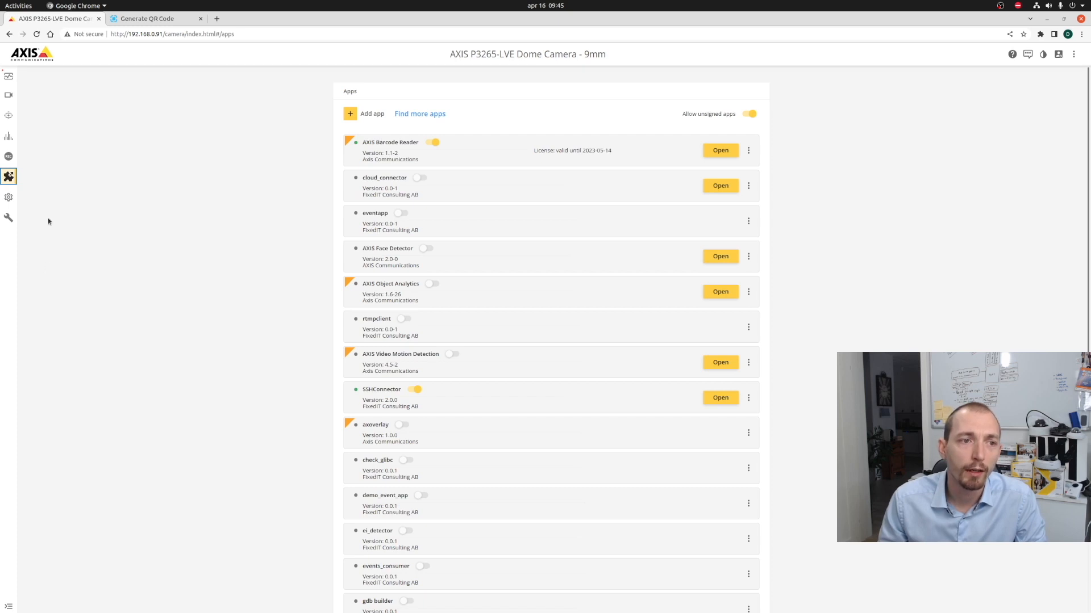
mouse_move(230, 218)
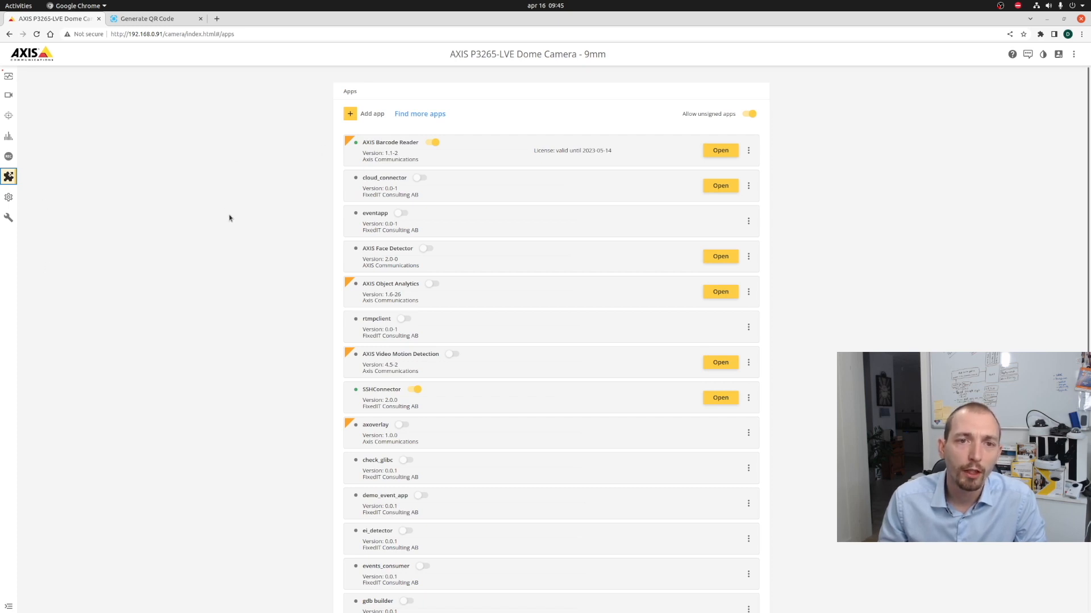
left_click(9, 196)
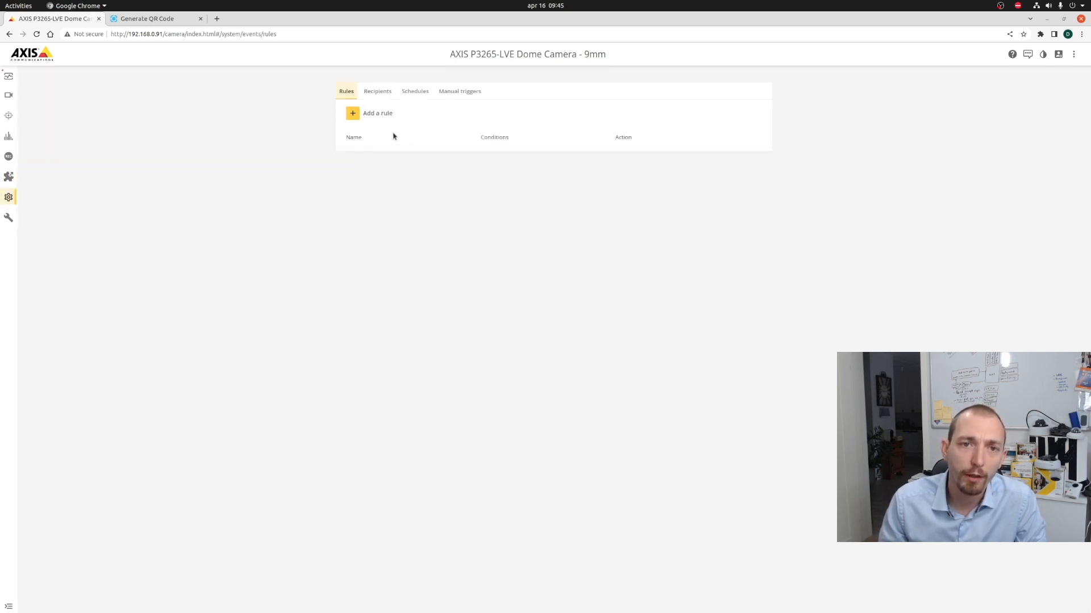
left_click(377, 91)
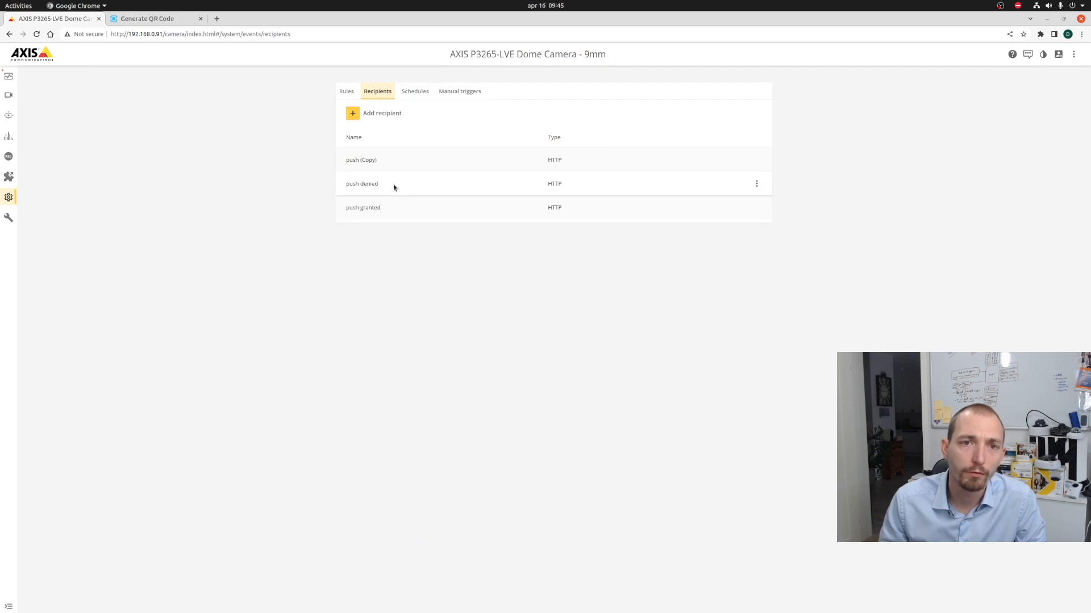
mouse_move(454, 217)
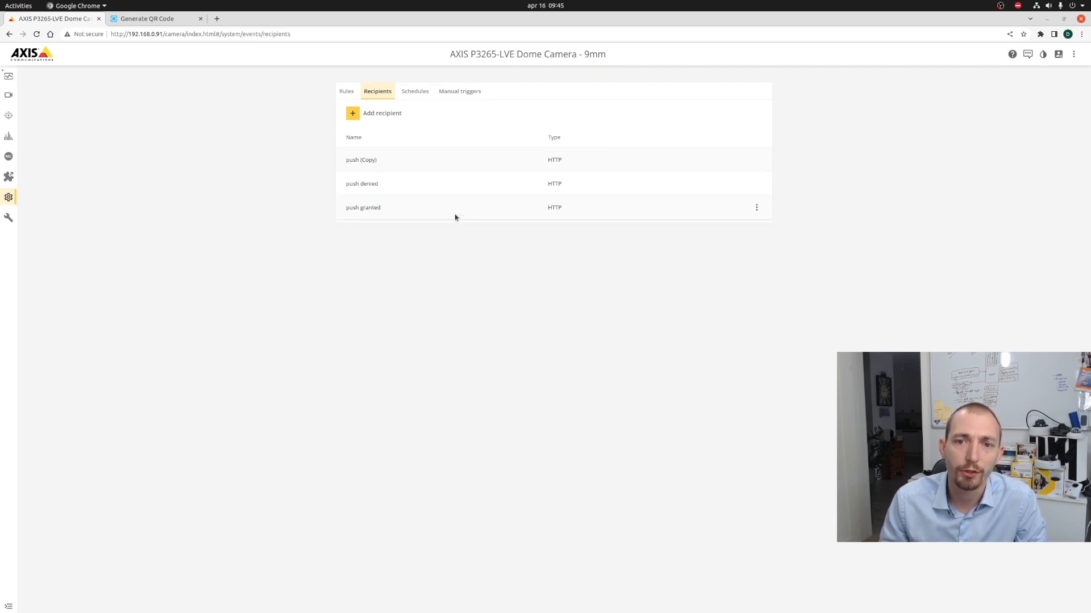
mouse_move(417, 202)
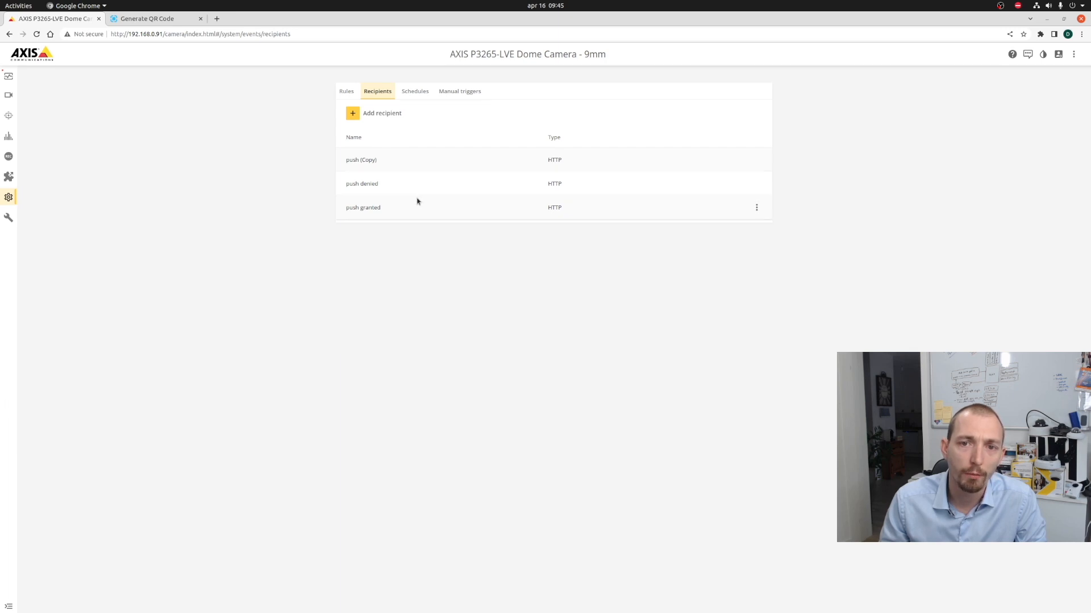
mouse_move(415, 202)
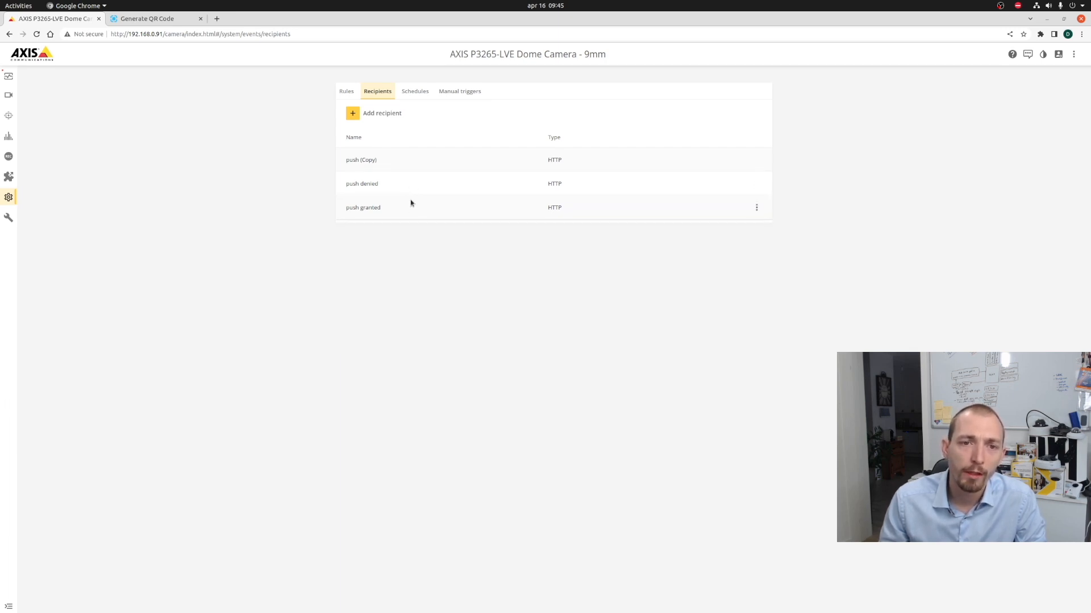
mouse_move(392, 187)
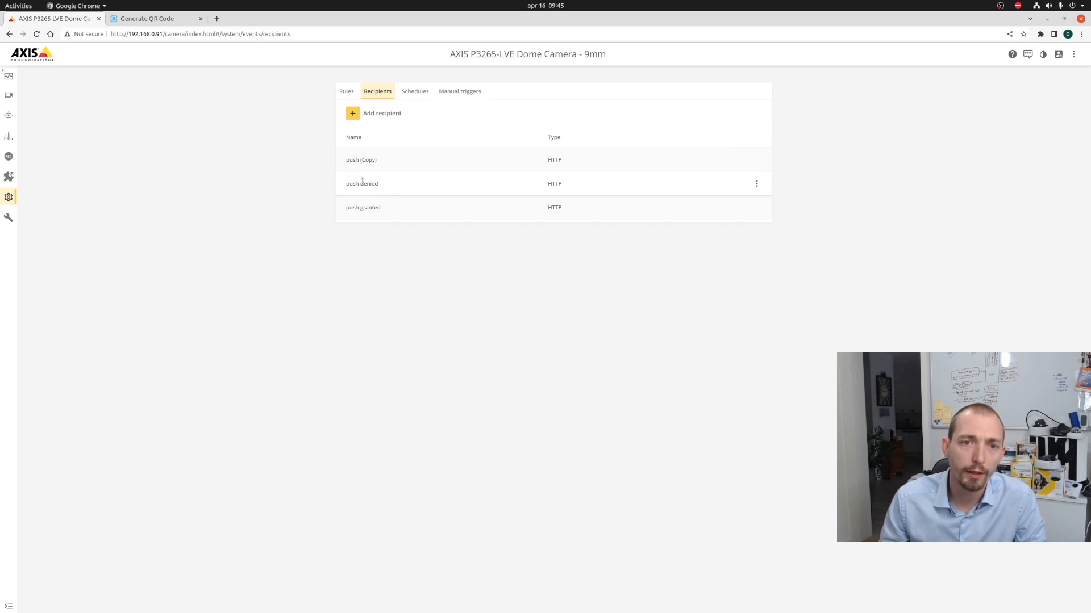
mouse_move(381, 146)
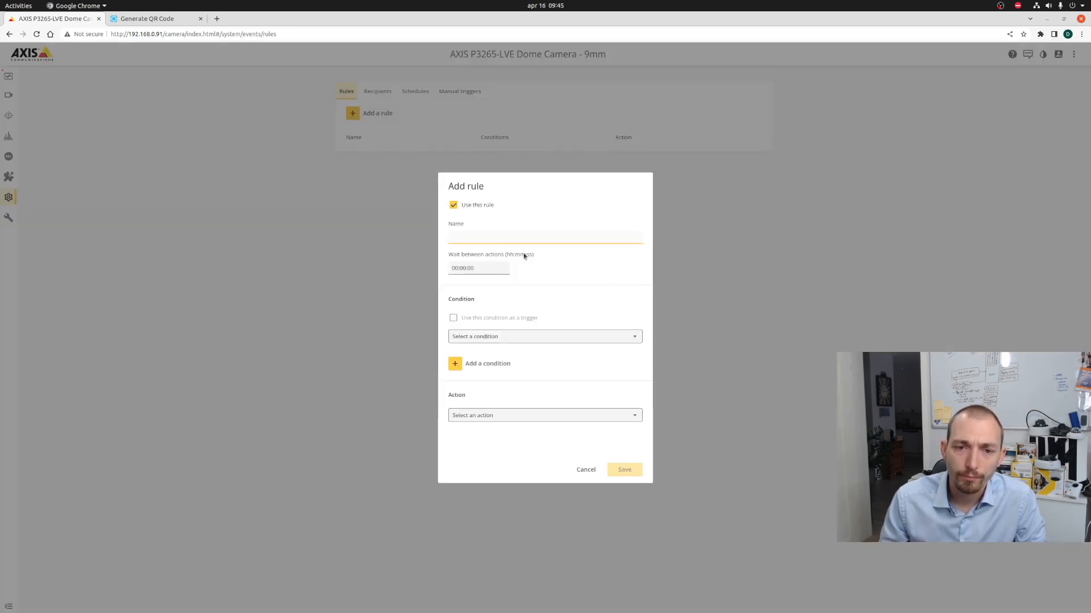
Name the new rule 'test qr code' with condition 'Found a barcode'
type("test q")
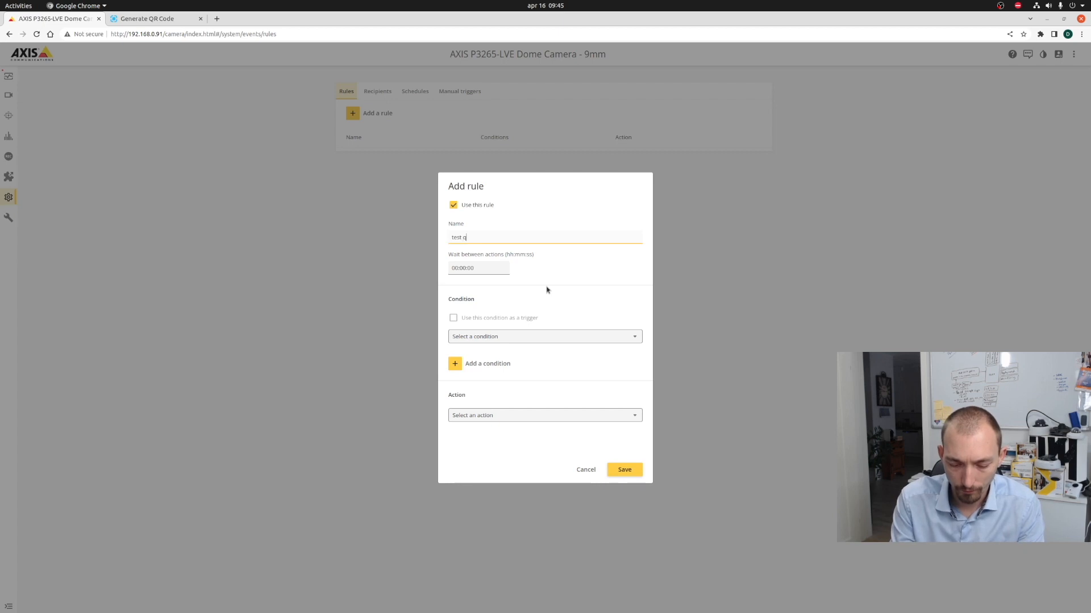
type("r code")
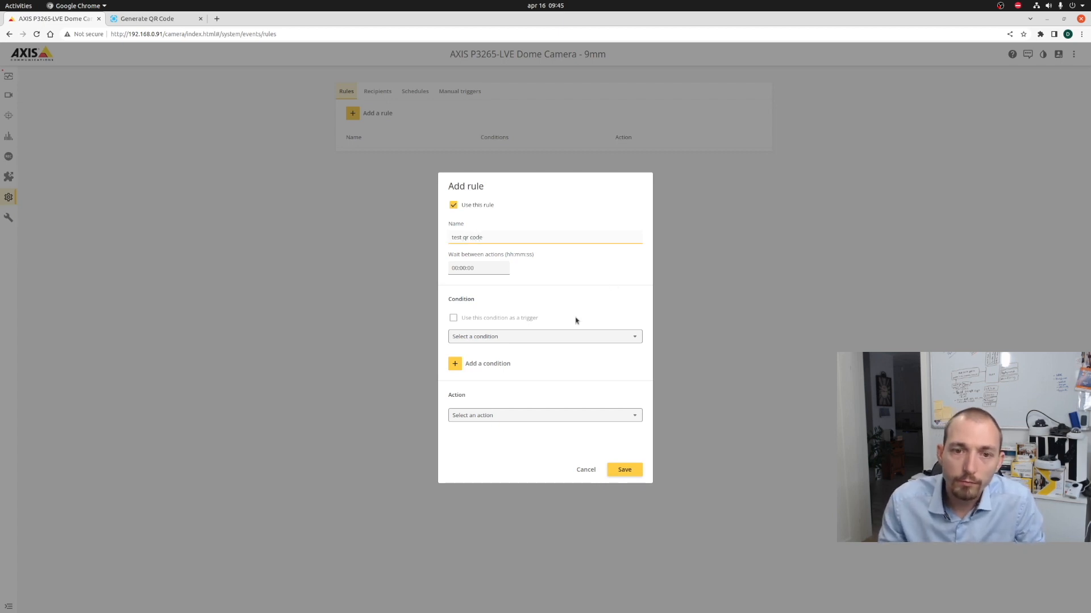
left_click(545, 336)
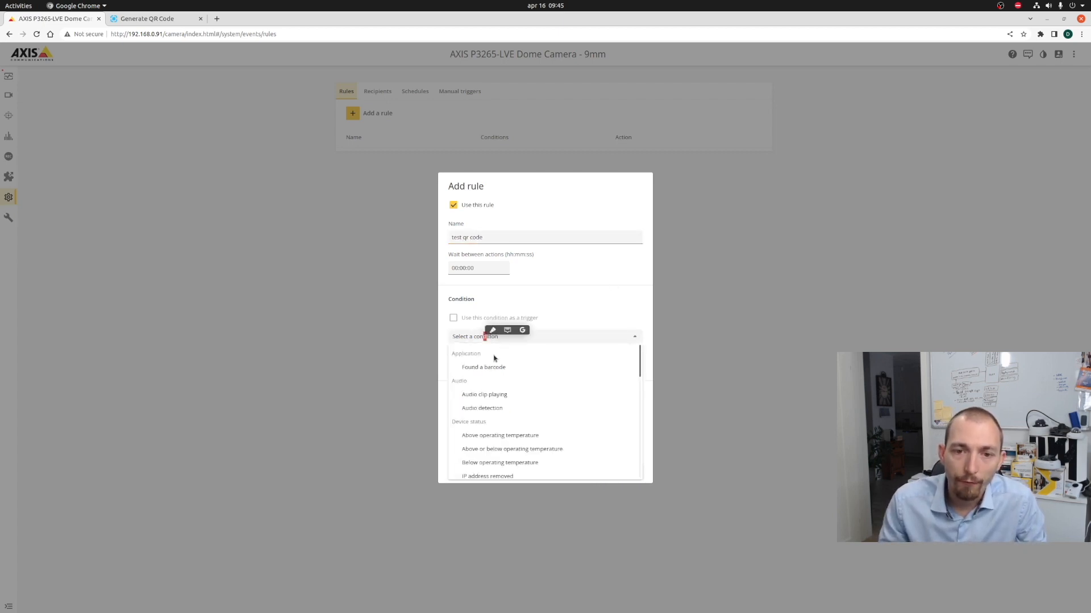
mouse_move(484, 367)
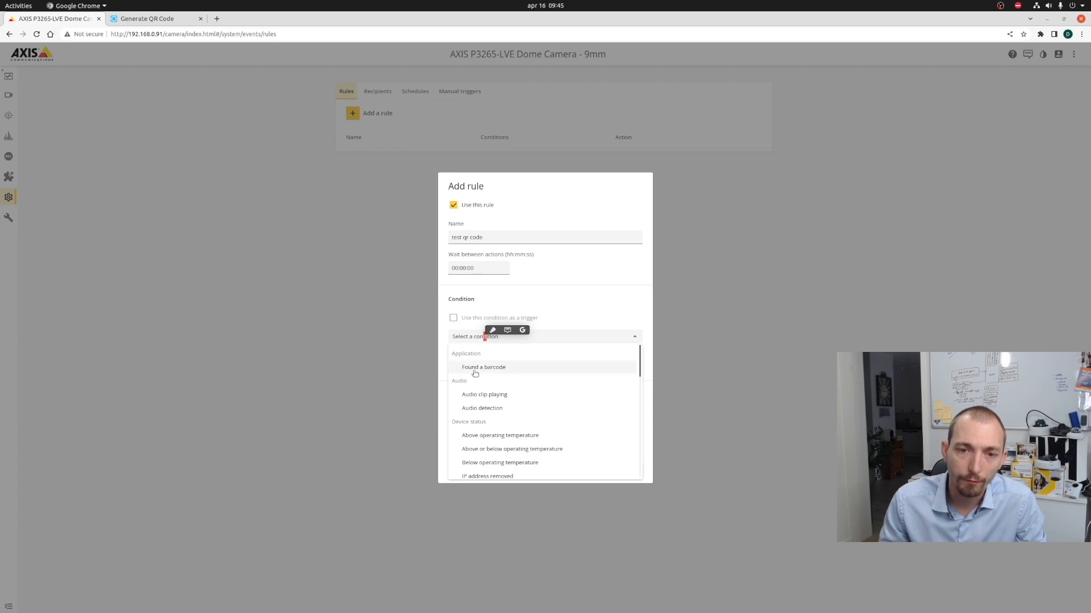
mouse_move(524, 374)
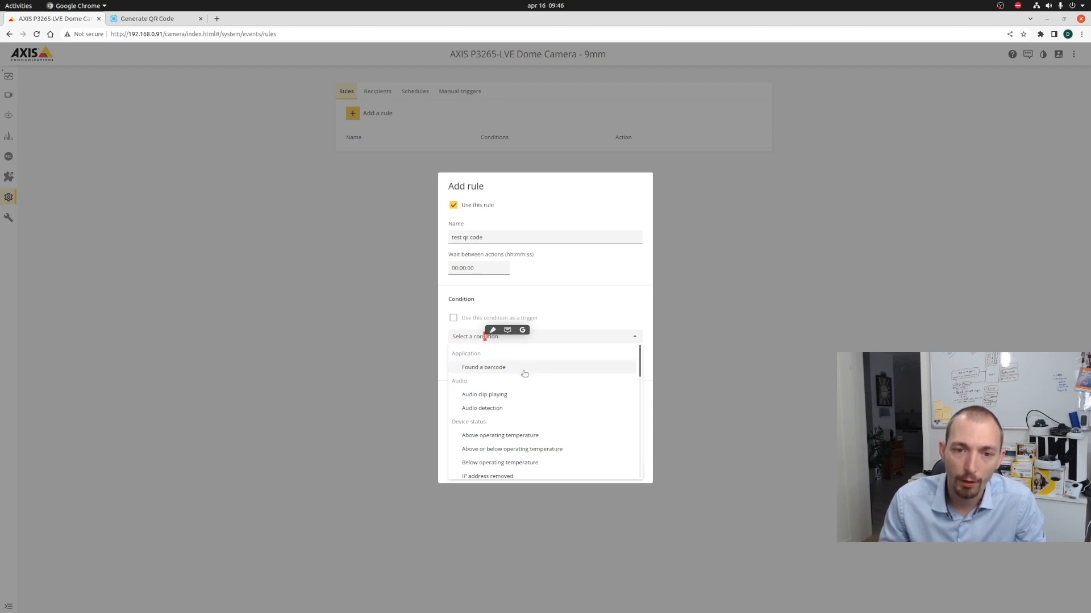
left_click(484, 367)
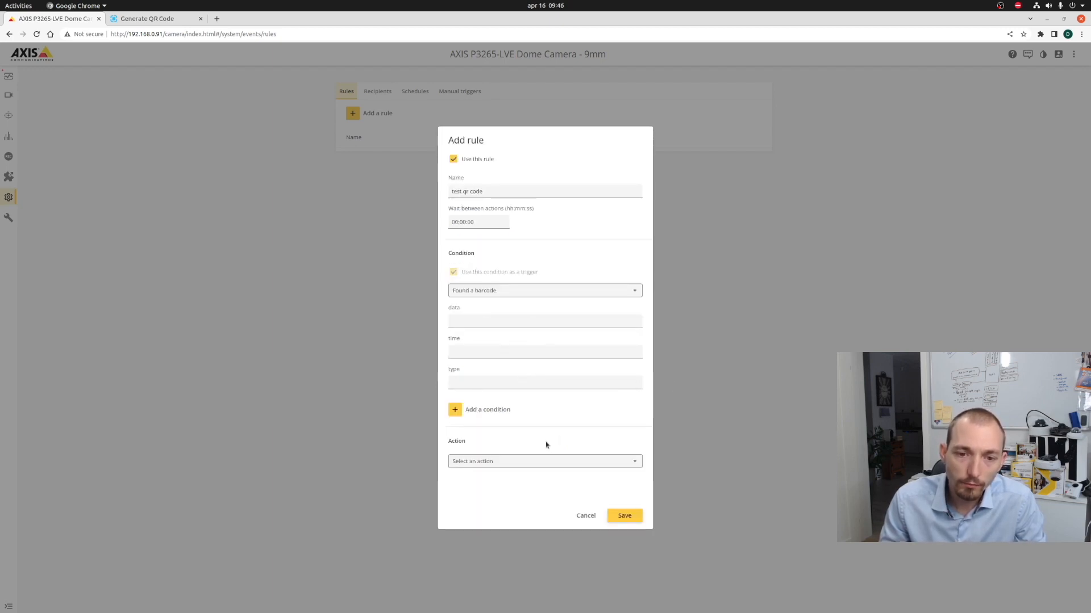
Set the action to Send notification through HTTP with recipient push denied
left_click(544, 461)
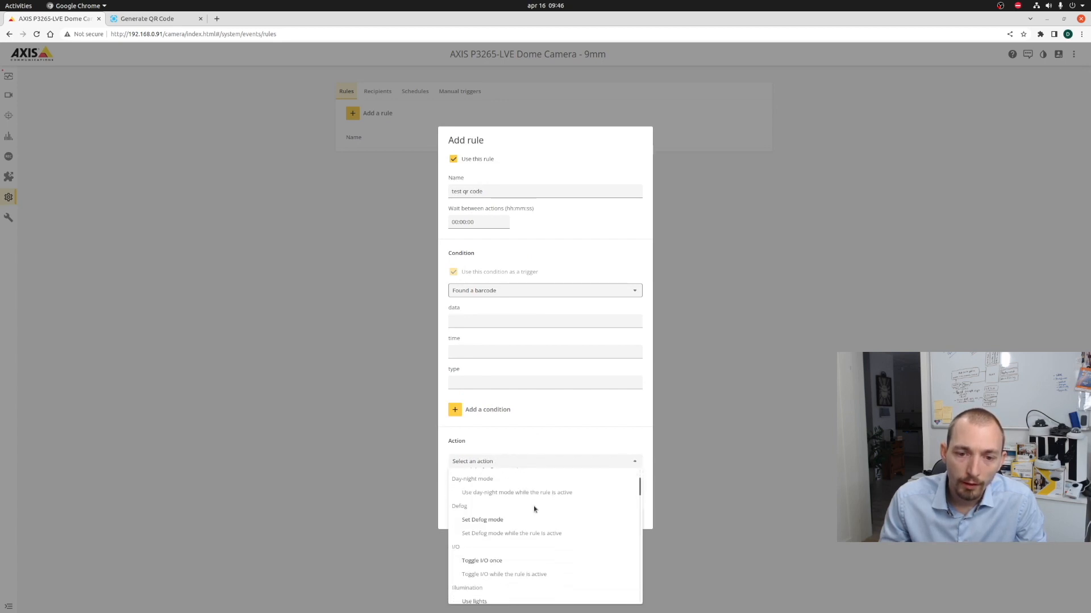
scroll("down", 3)
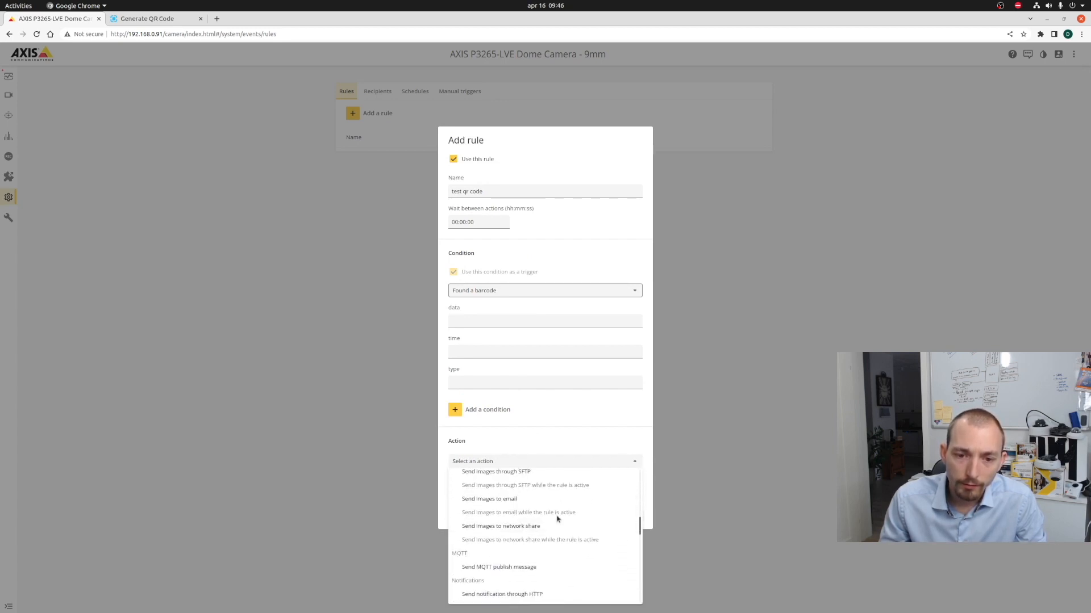
scroll("down", 3)
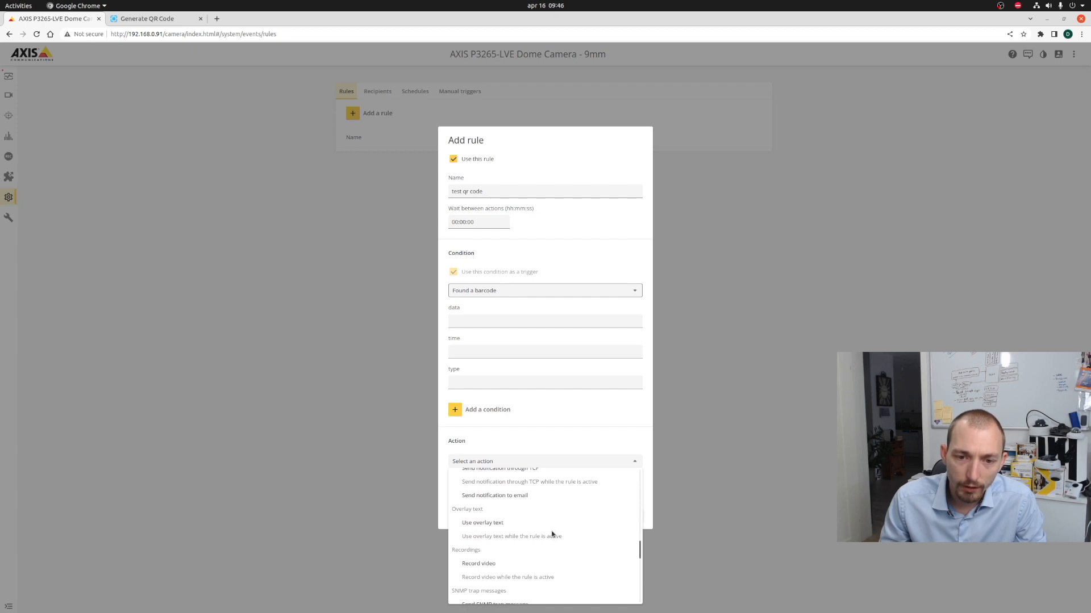
scroll("up", 3)
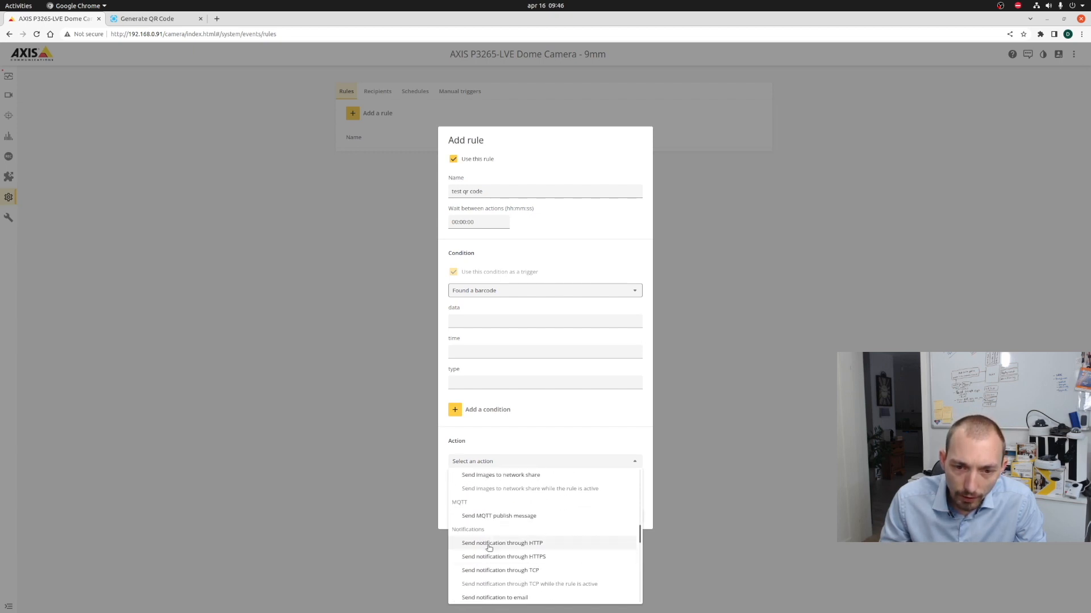
left_click(501, 543)
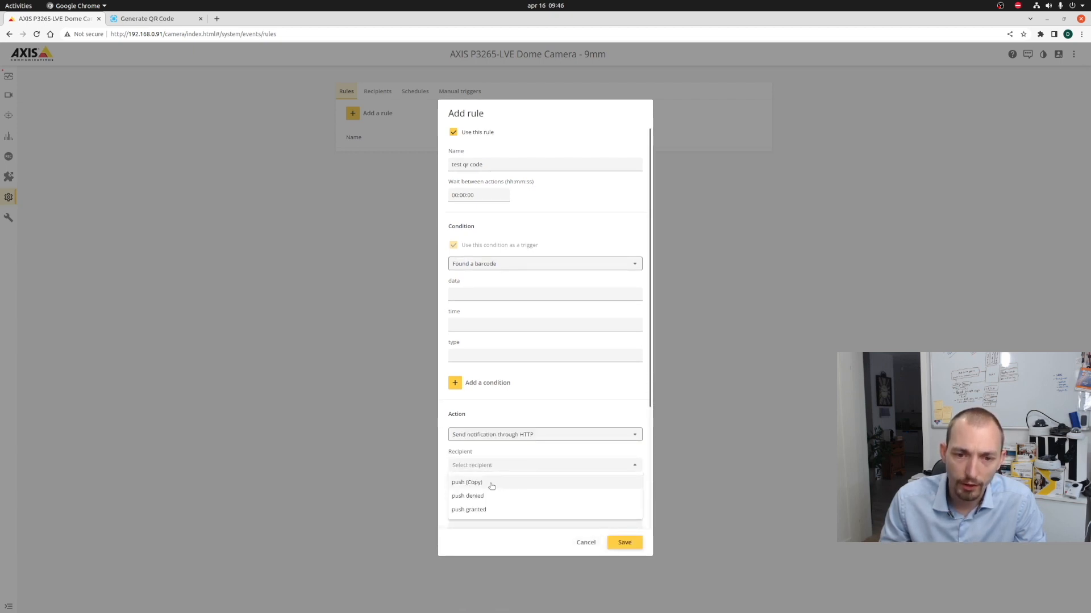
mouse_move(476, 497)
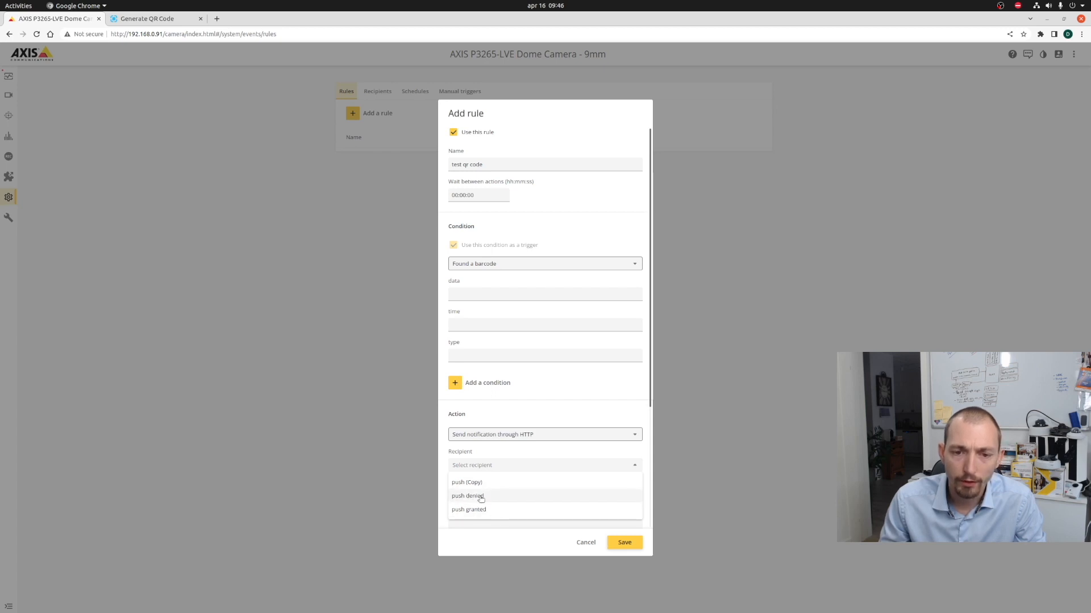
left_click(467, 495)
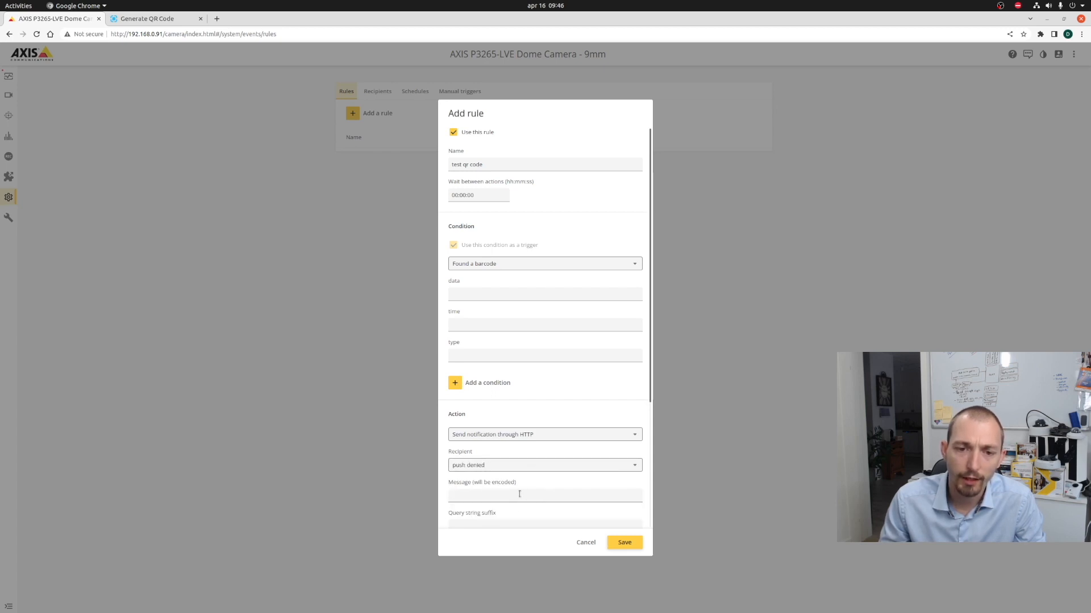
scroll("down", 3)
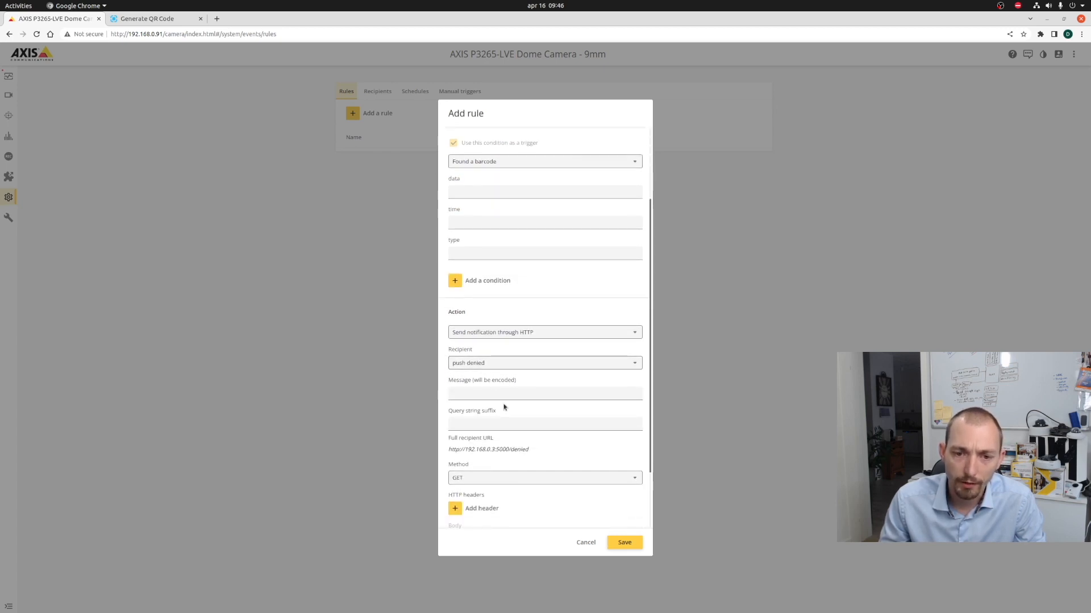
scroll("down", 3)
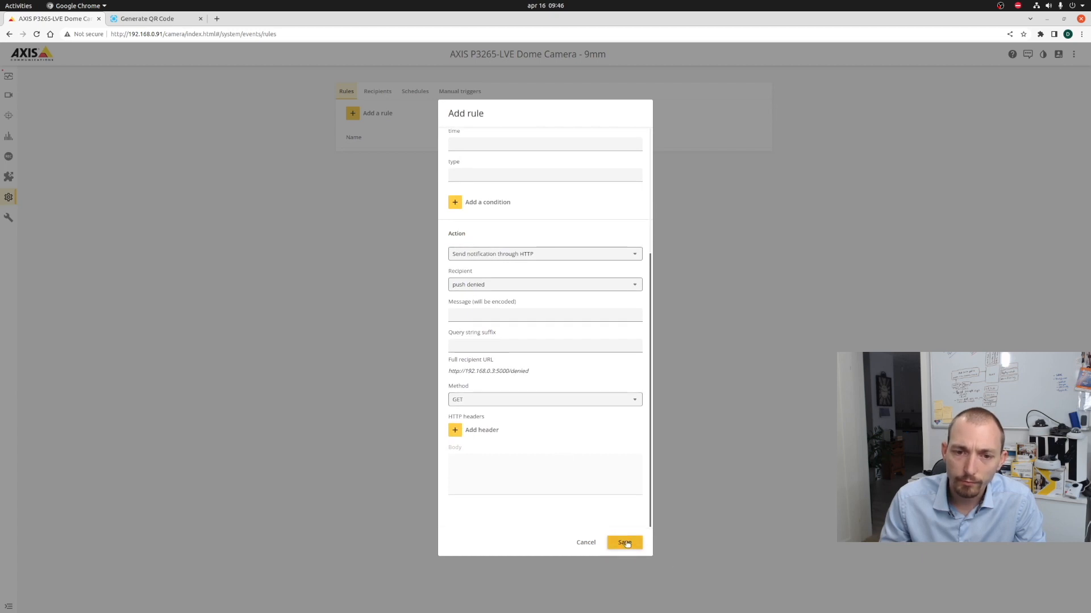
left_click(624, 543)
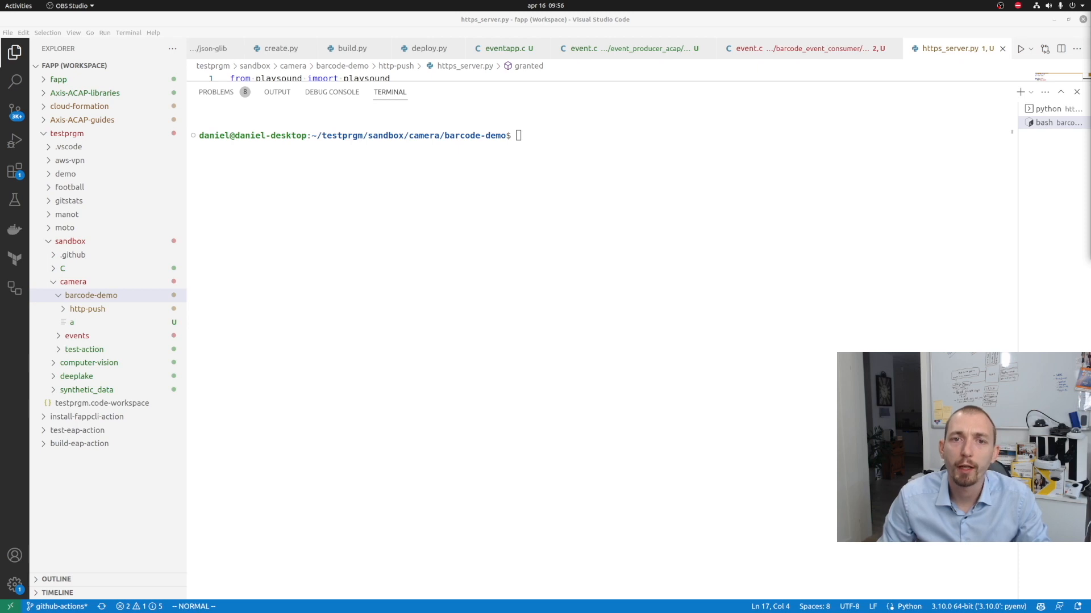
Run fappcli-create new -s acap3 -t events events_qr_demo, accepting every default prompt
left_click(686, 260)
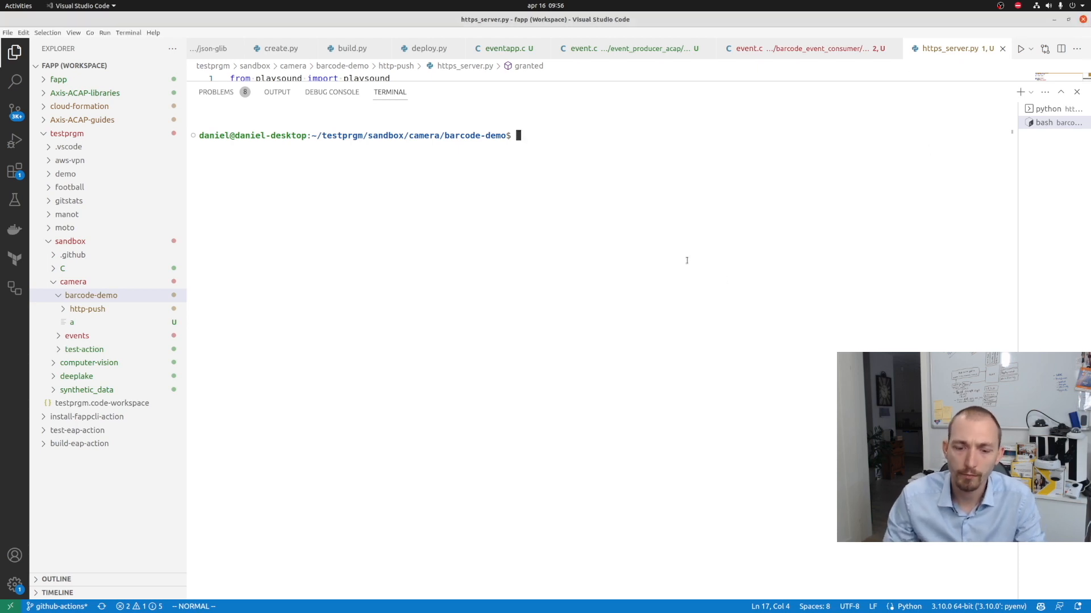
type("fappcli-")
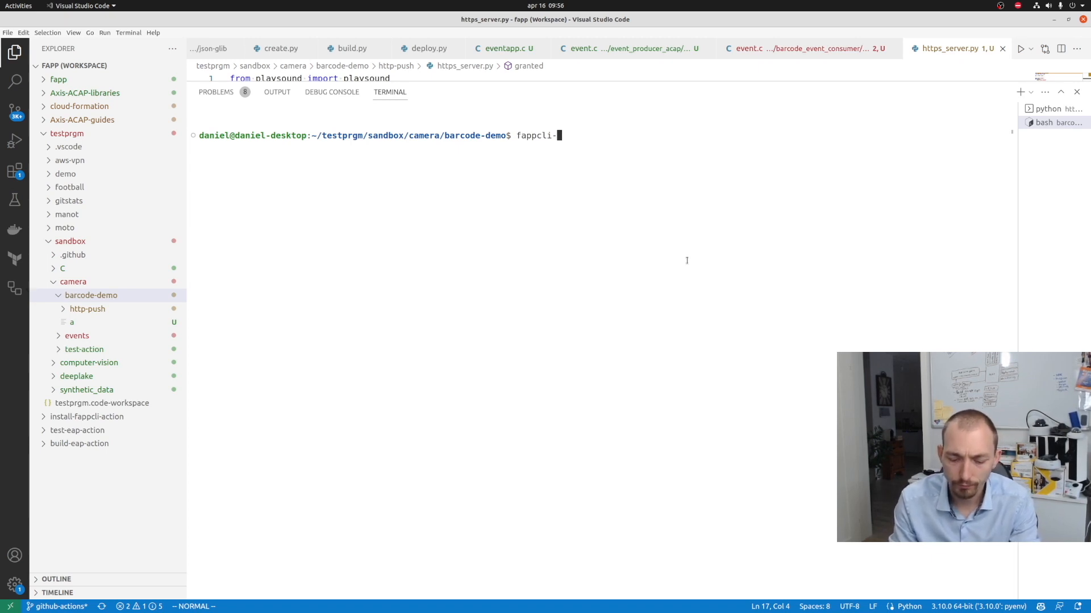
type("create new -s acap3 -t events events_qr_demo")
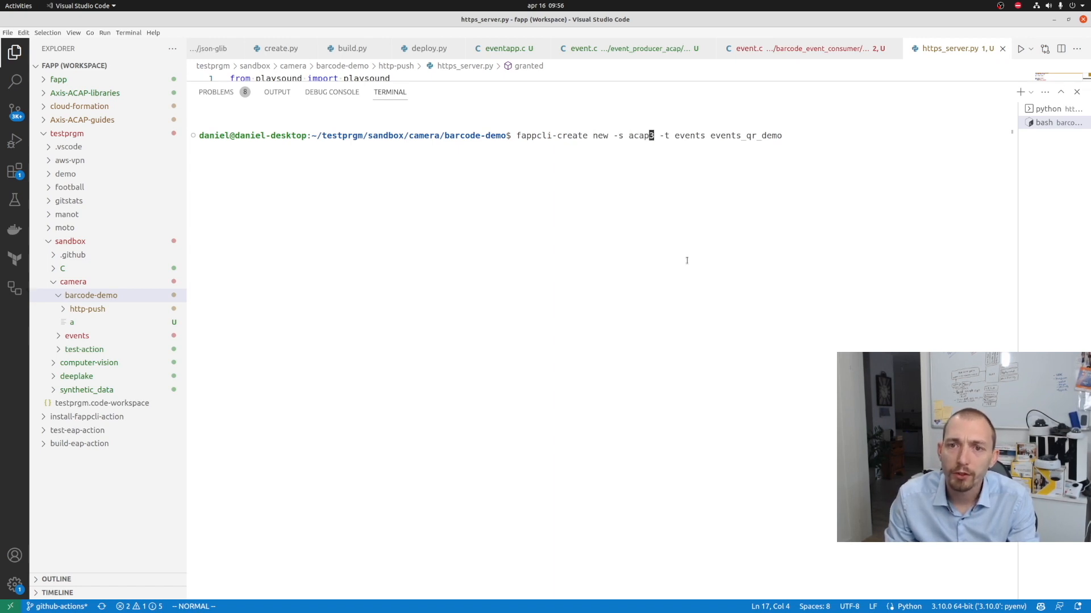
type("3")
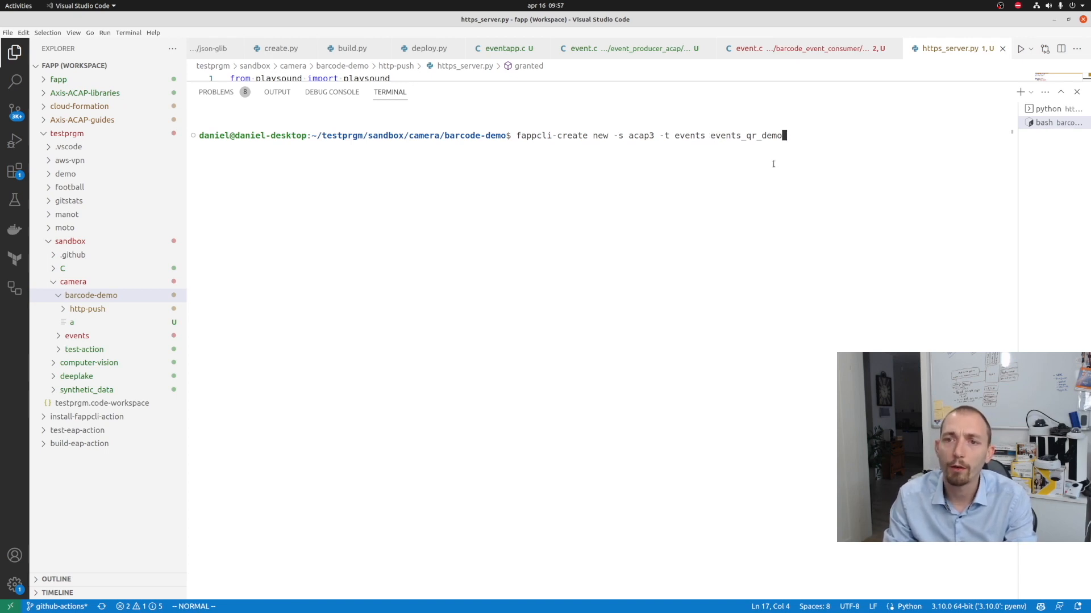
key("Return")
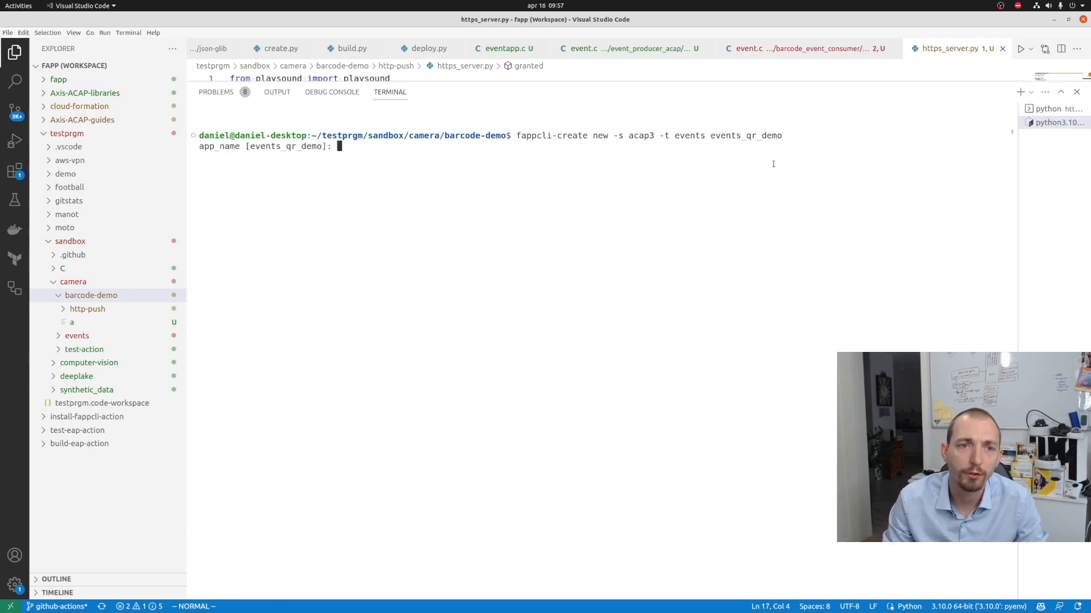
key("Return")
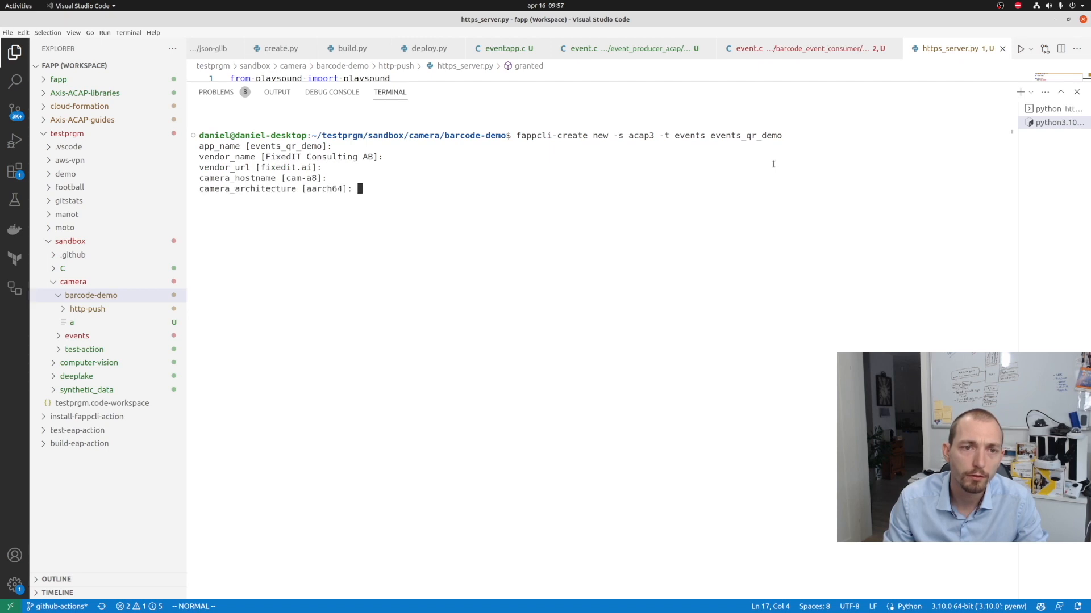
key("Return")
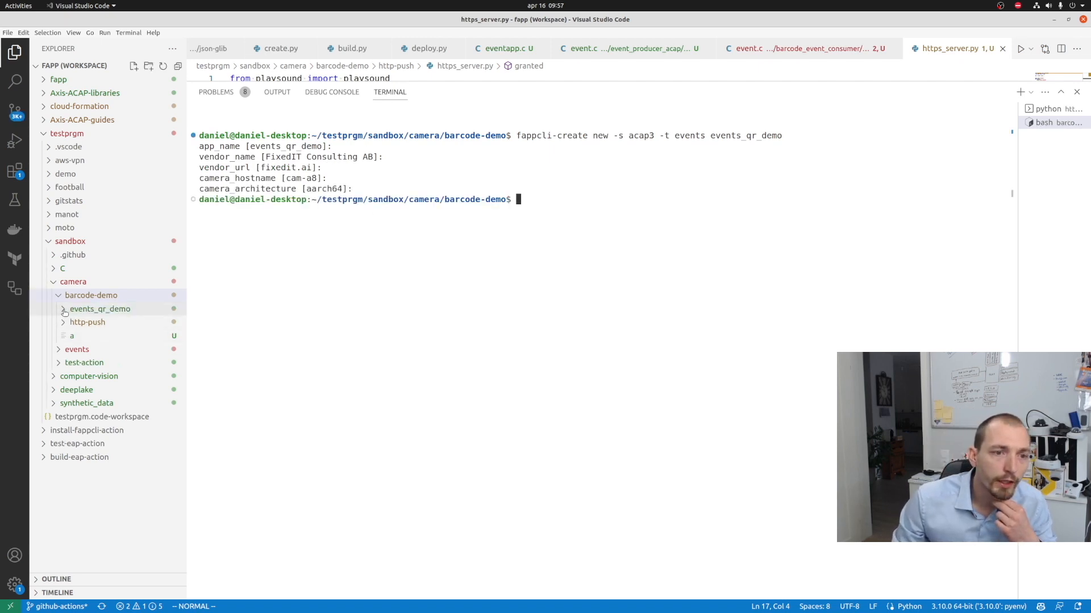
Expand events_qr_demo > app > src in the Explorer to reveal event.c and the other sources
left_click(100, 309)
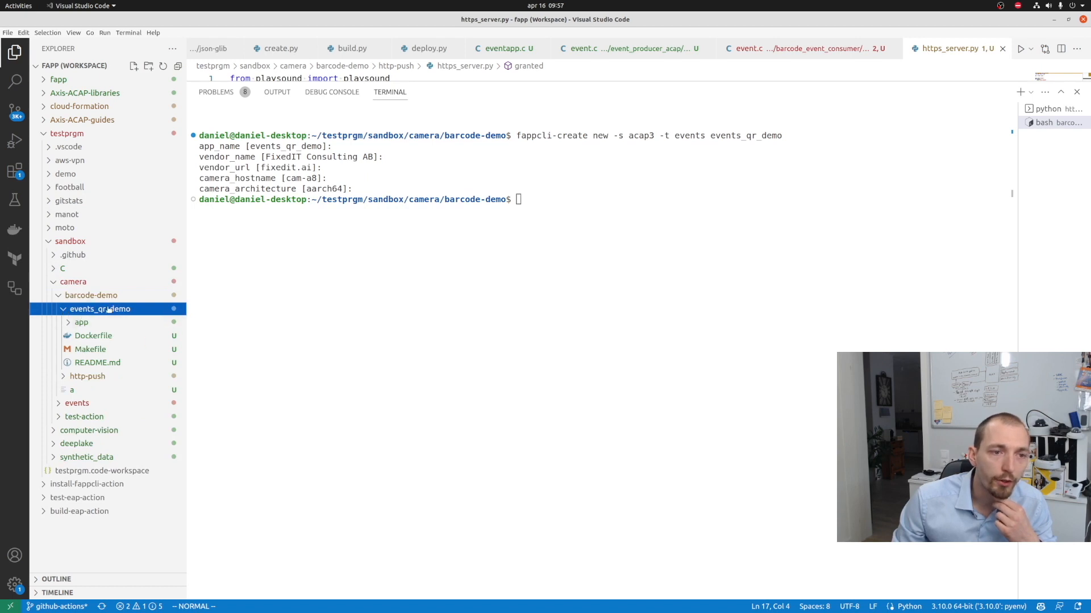
left_click(68, 322)
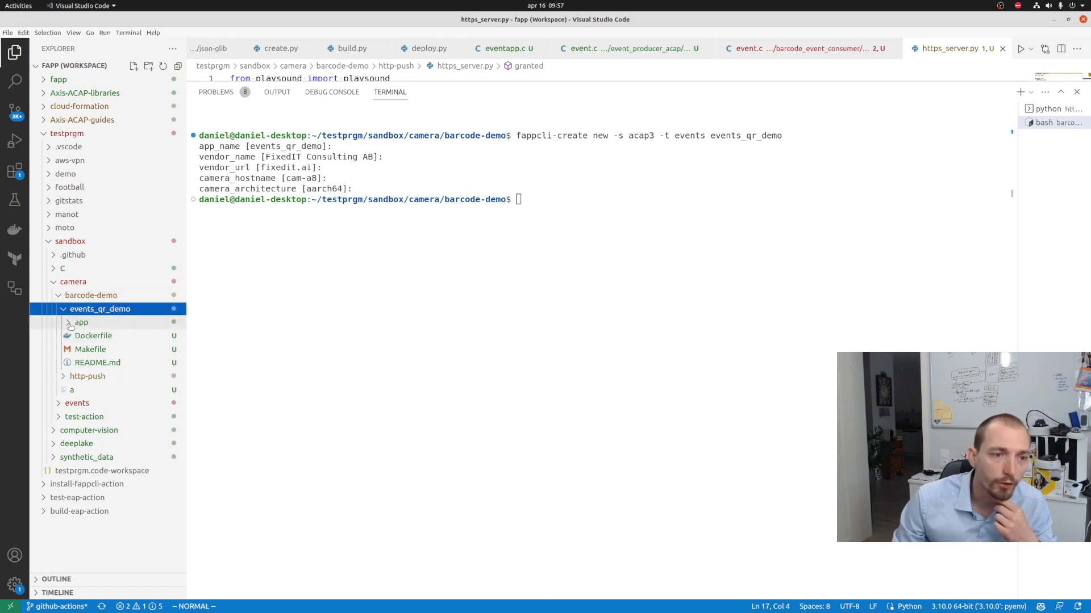
left_click(81, 321)
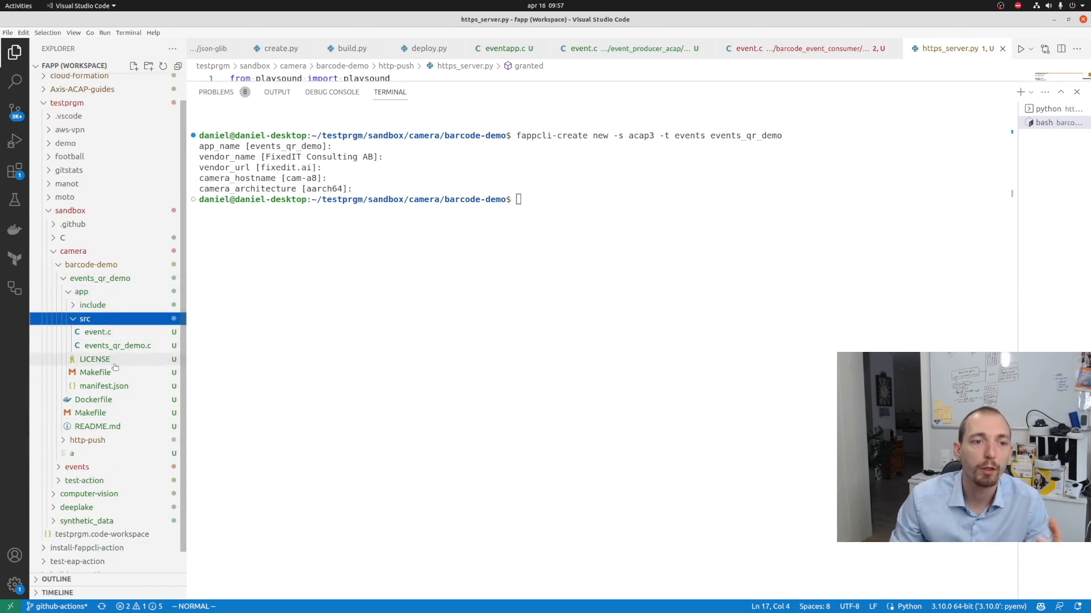
mouse_move(94, 359)
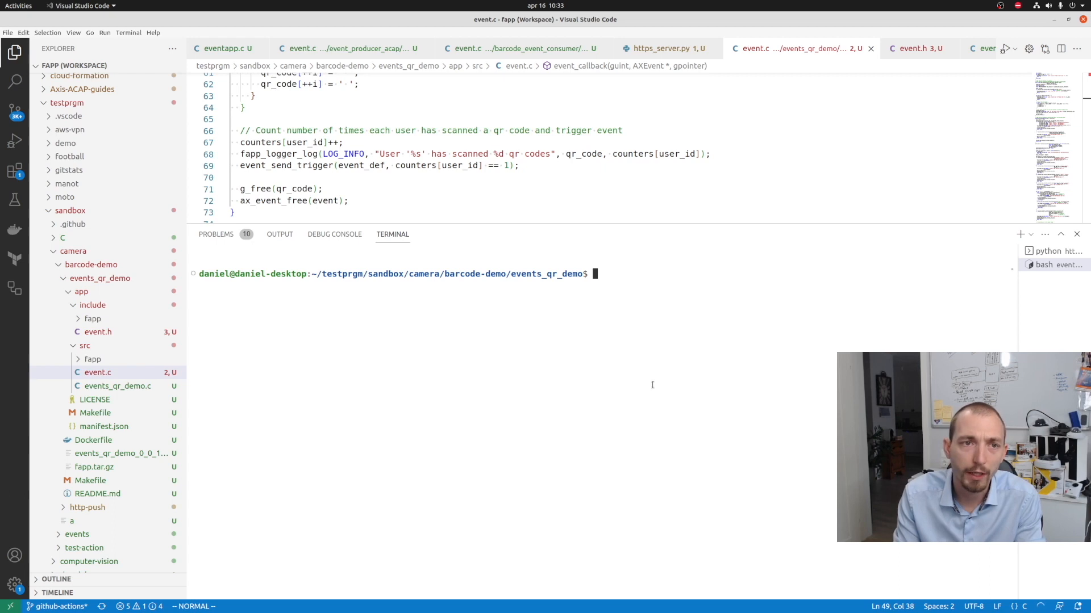
Build the events_qr_demo package with fappcli-build build . --arch aarch64
type("fa")
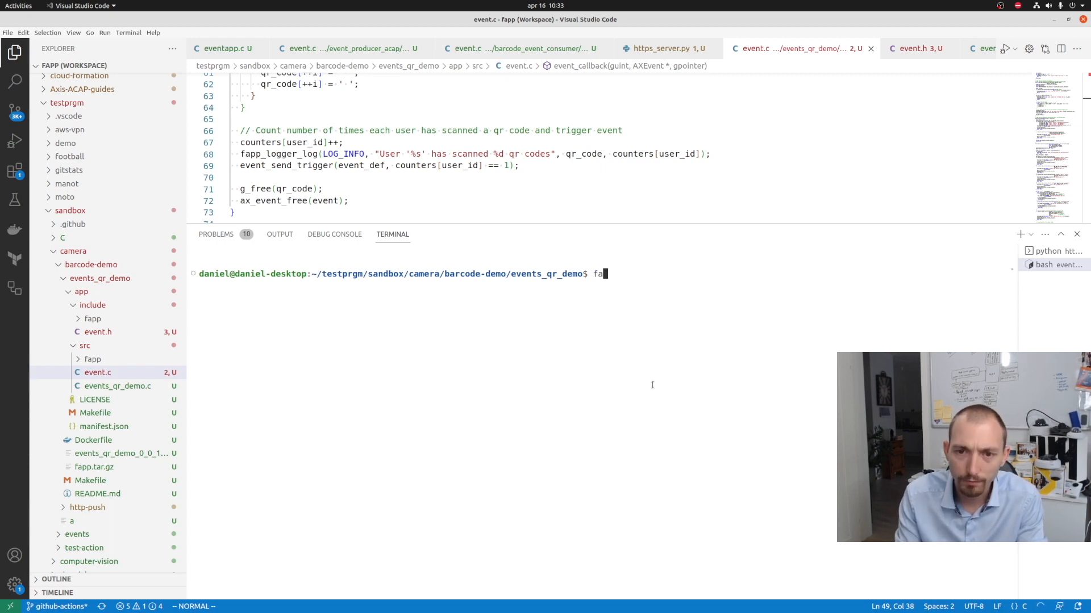
type("ppcli-bu")
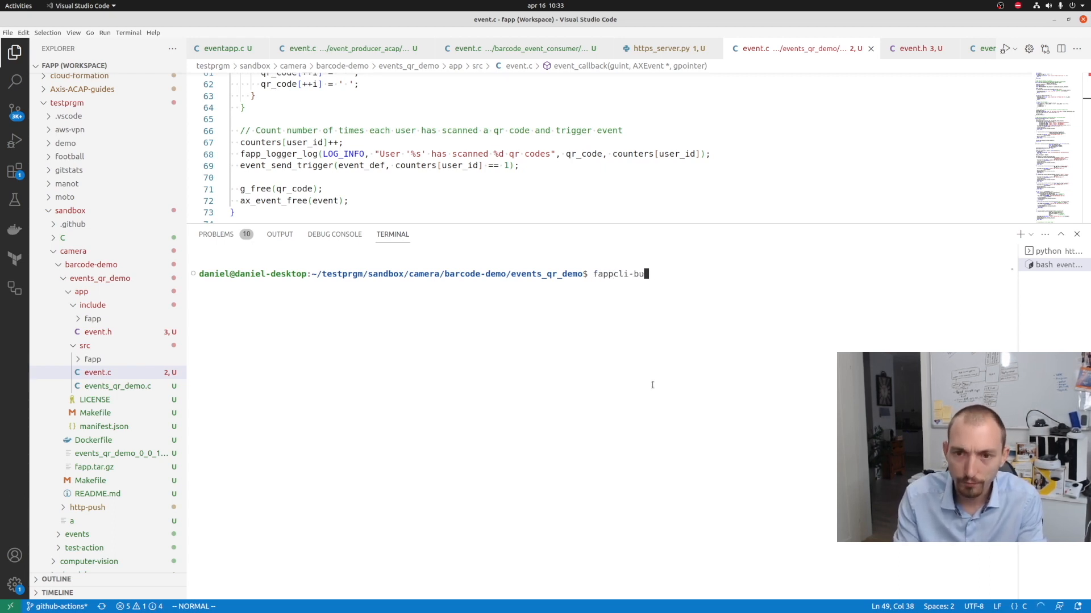
type("ild . -")
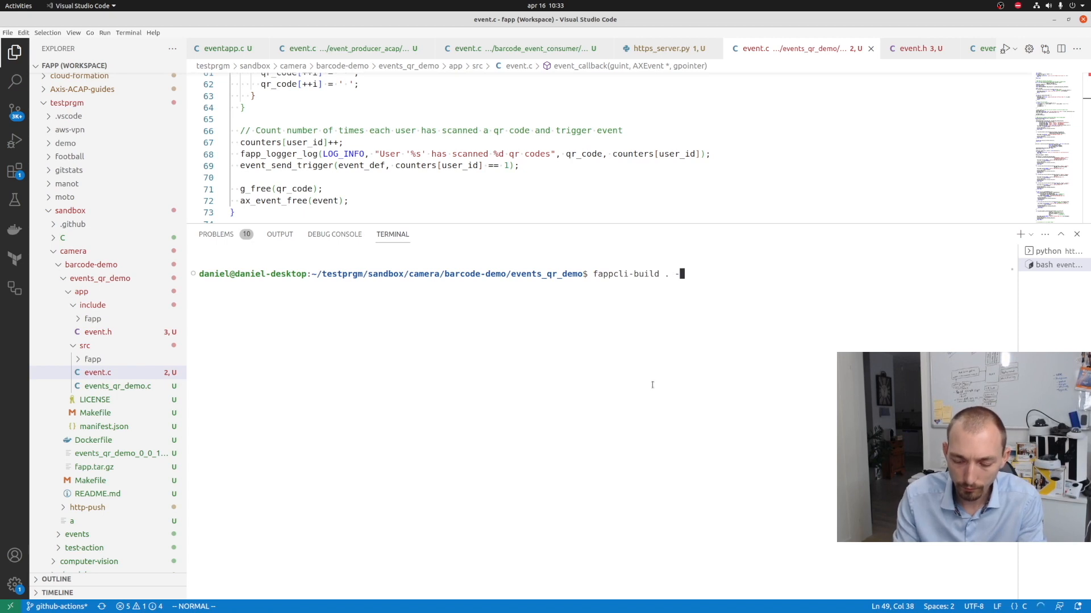
type("-arch aarch64")
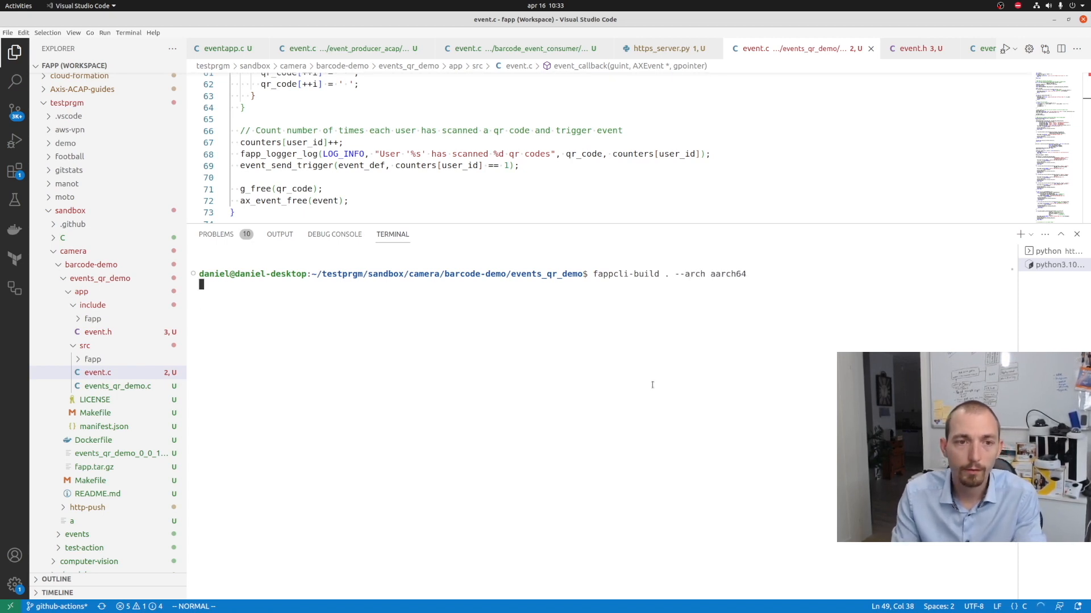
key("Return")
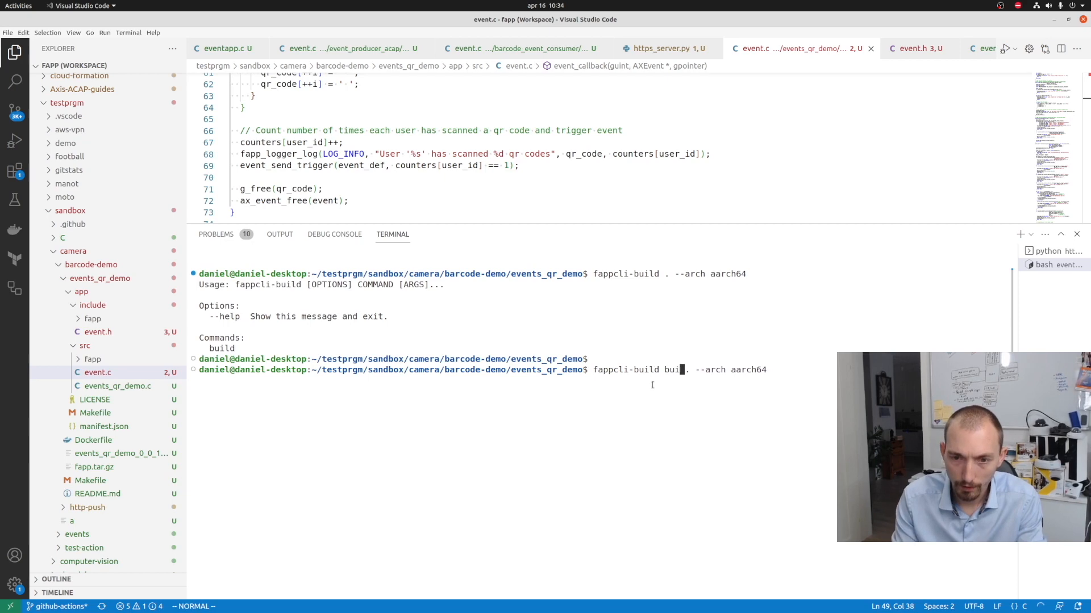
key("Return")
type("ls")
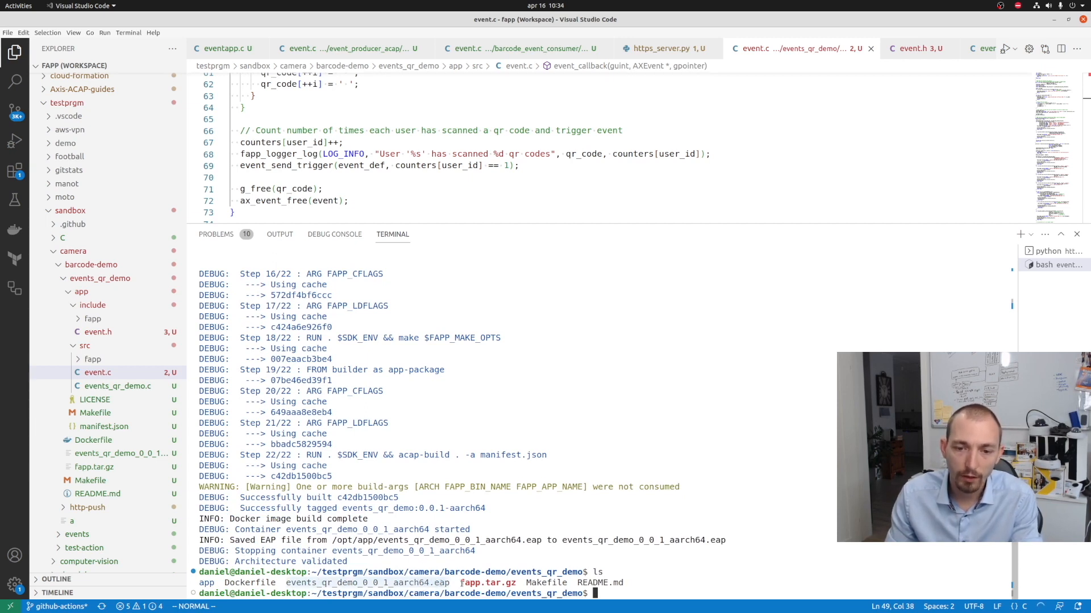
Copy events_qr_demo_0_0_1_aarch64.eap to ~/Downloads and bring the camera web interface forward
type("cp")
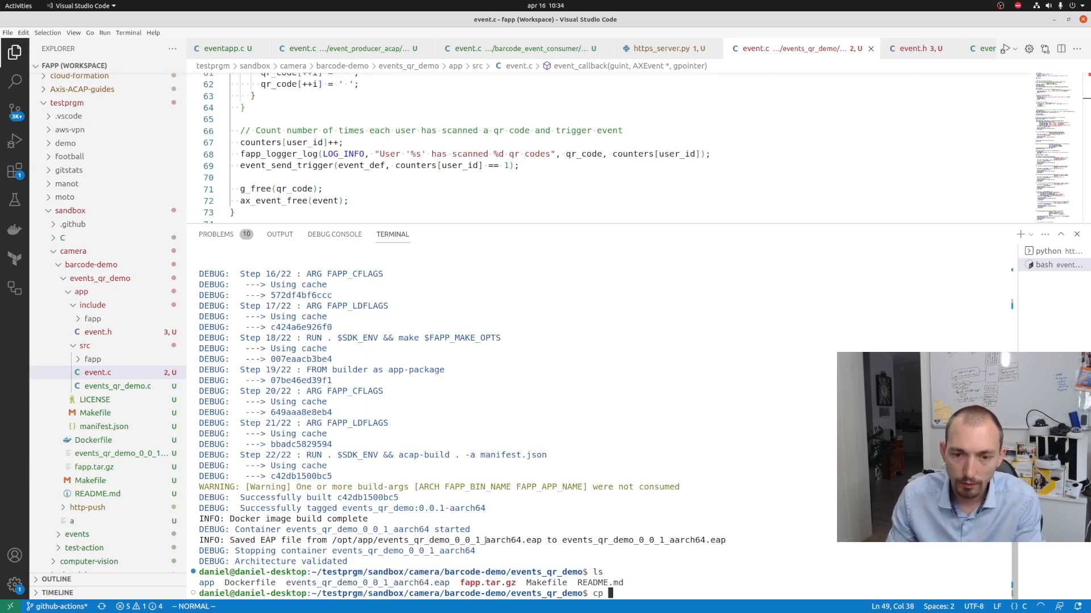
type("events_qr_demo_0_0_1_aarch64.eap ~/Downloads/")
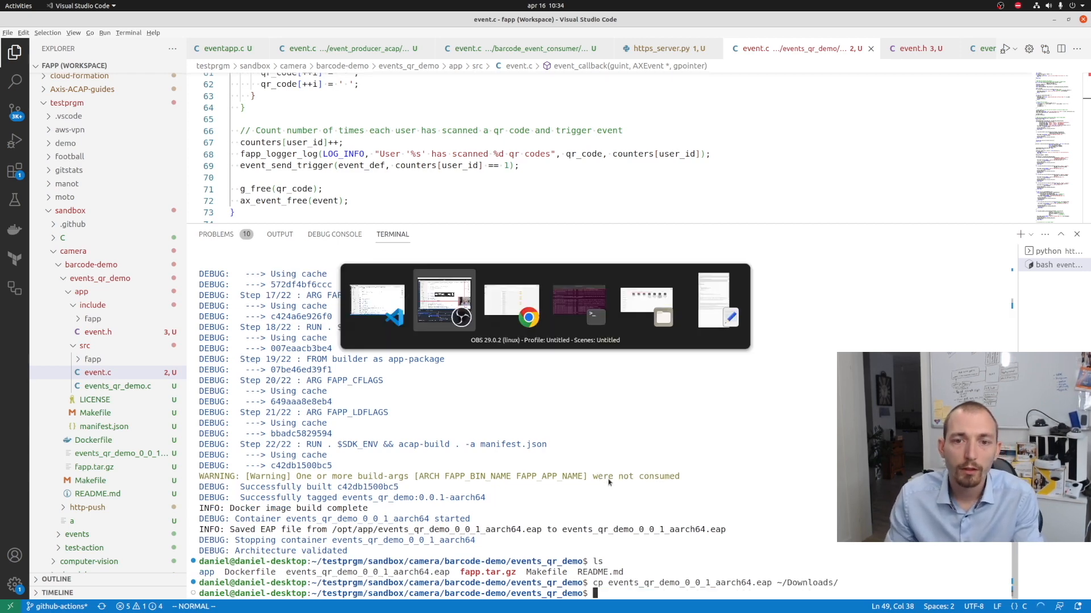
left_click(528, 317)
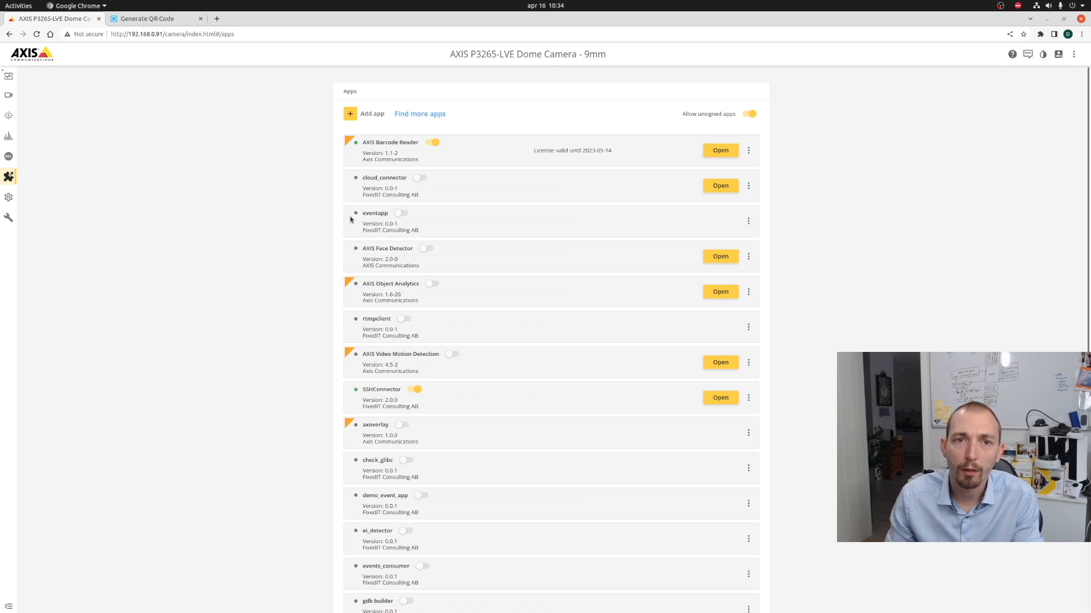
mouse_move(336, 160)
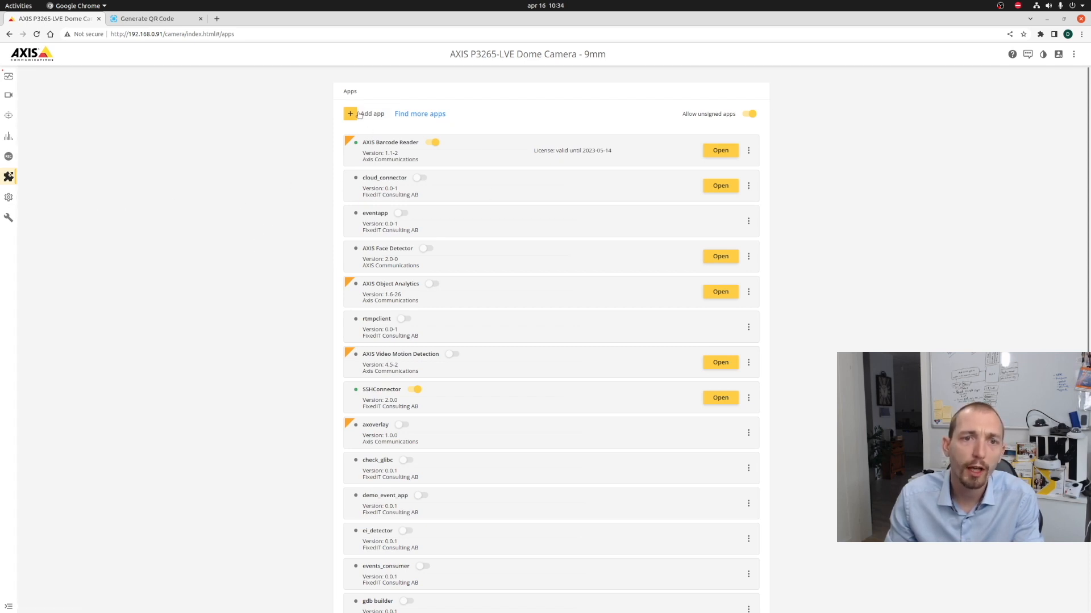
Upload events_qr_demo_0_0_1_aarch64.eap from Downloads and install it on the camera
left_click(369, 113)
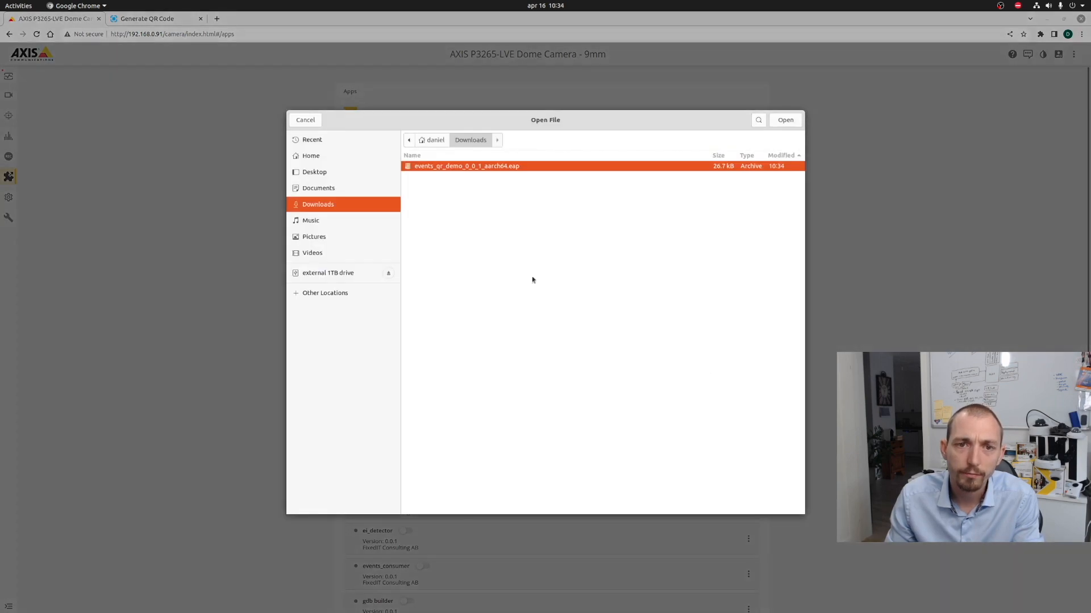
left_click(785, 120)
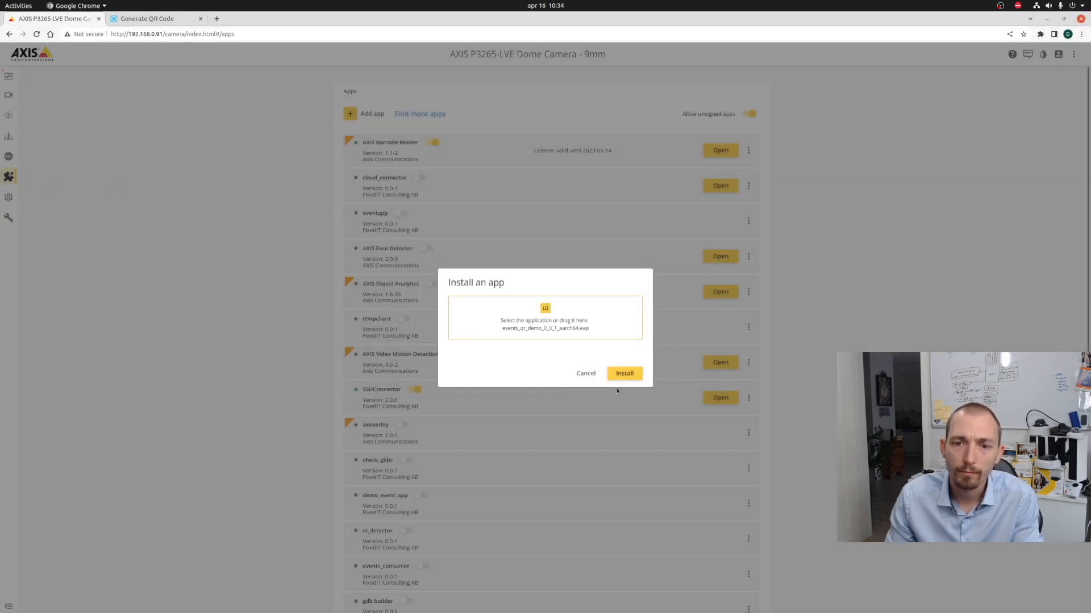
left_click(623, 373)
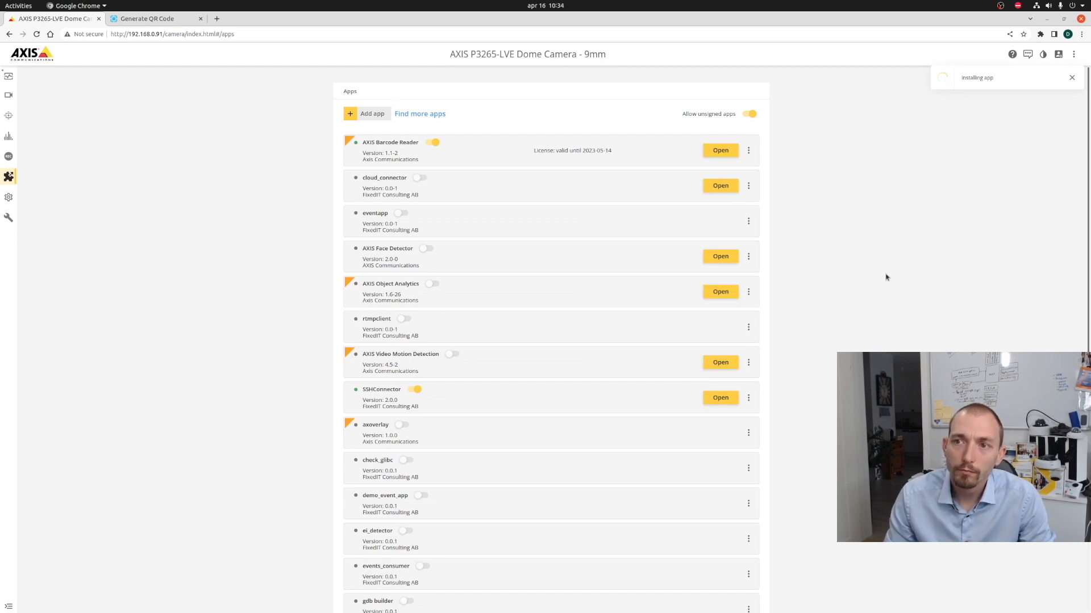
mouse_move(888, 285)
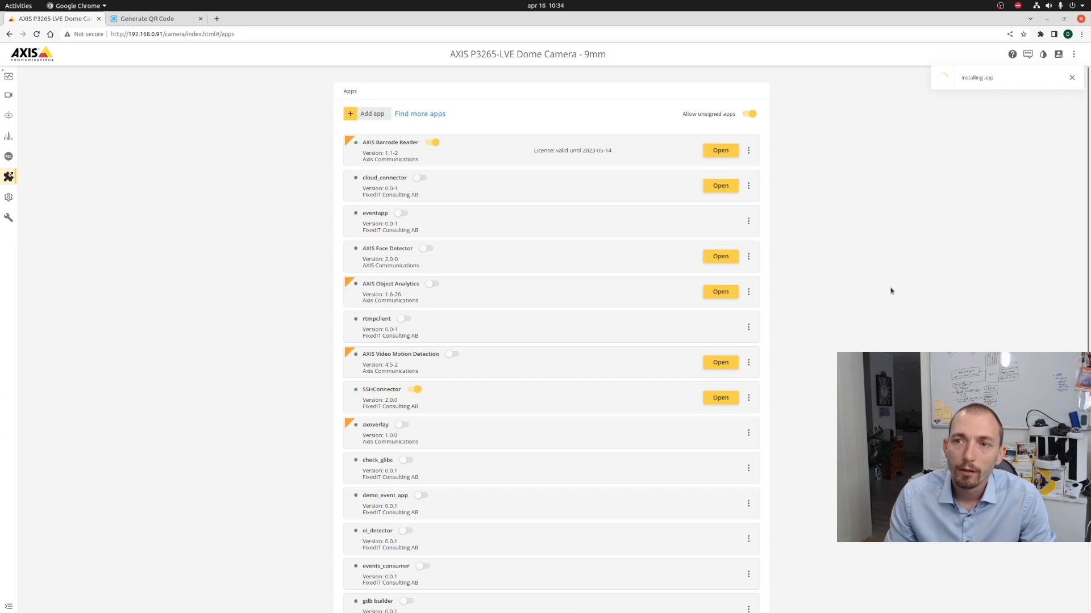
mouse_move(893, 284)
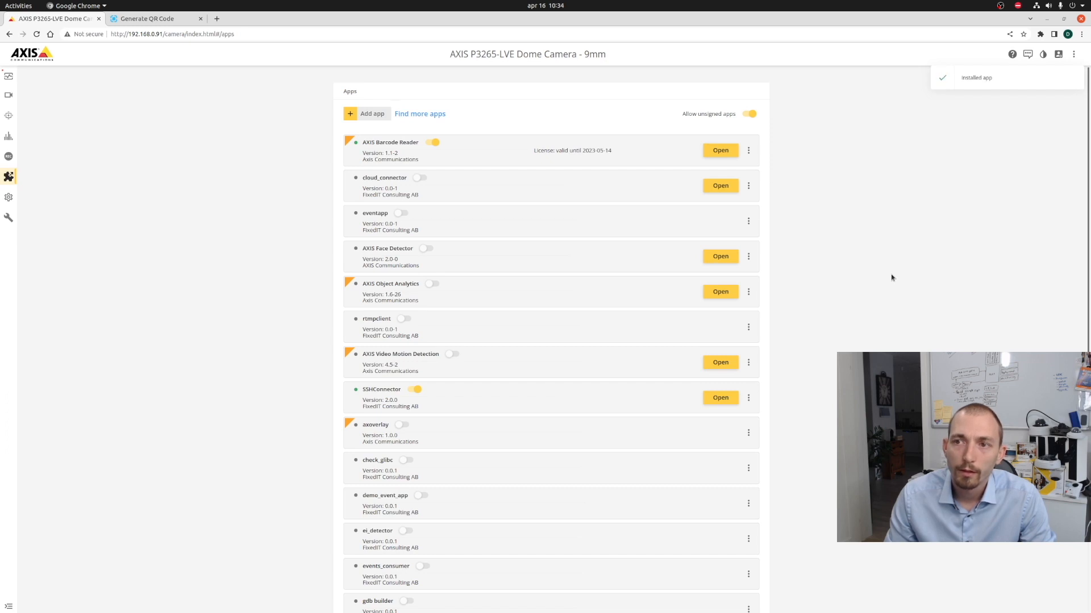
Switch the events_qr_demo app on, then go to System > Events
scroll("down", 3)
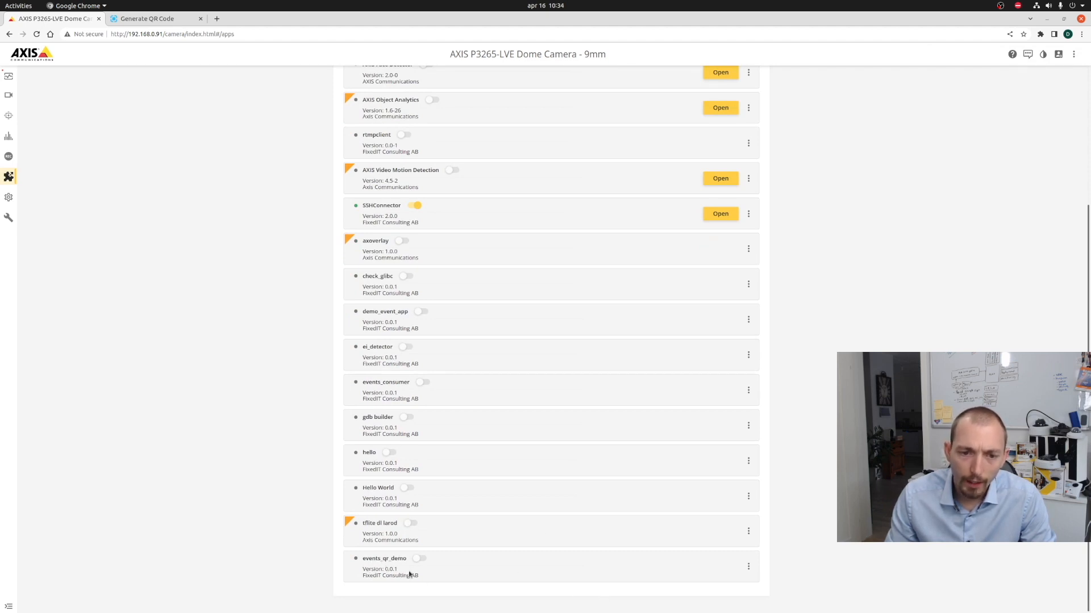
left_click(419, 559)
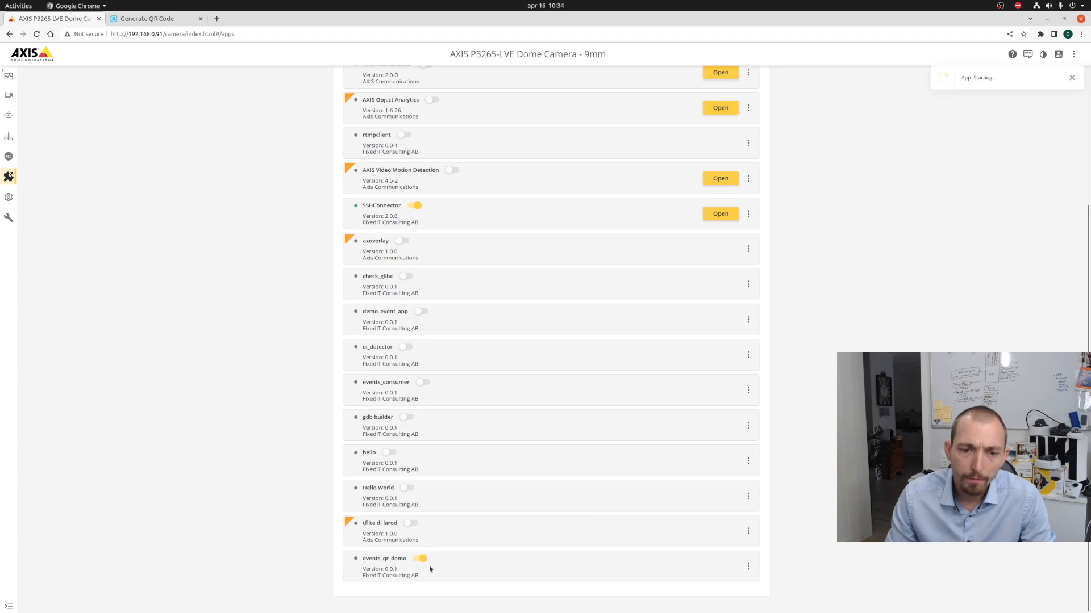
mouse_move(661, 575)
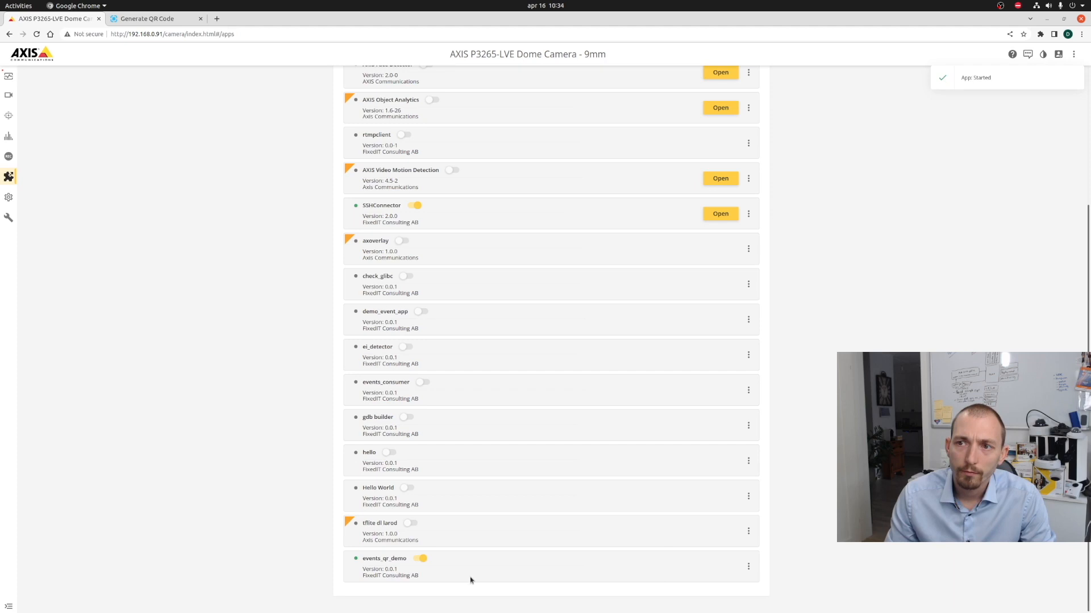
scroll("up", 3)
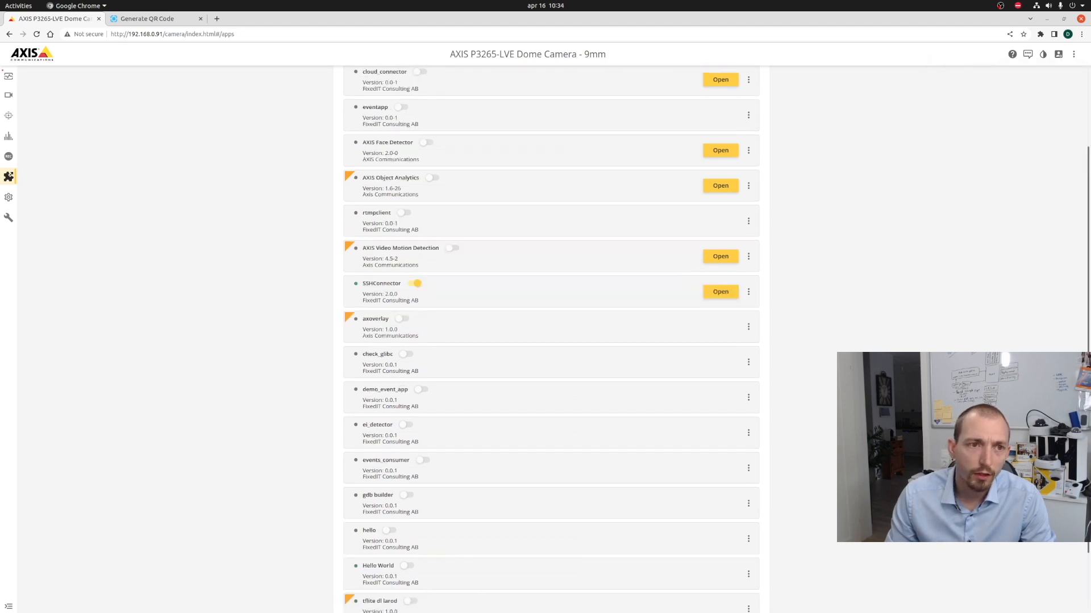
scroll("up", 3)
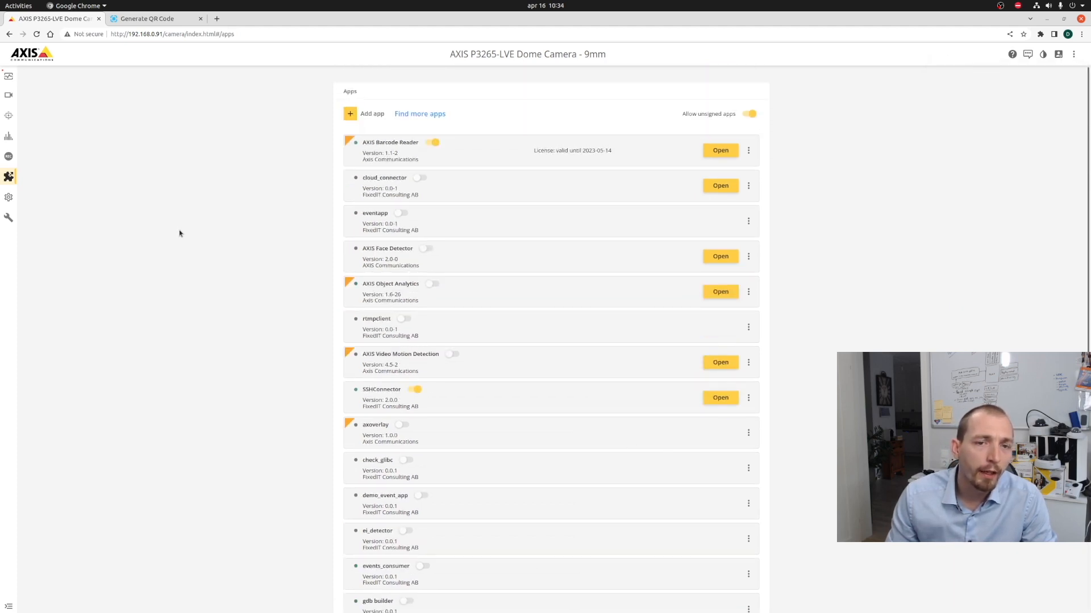
scroll("down", 3)
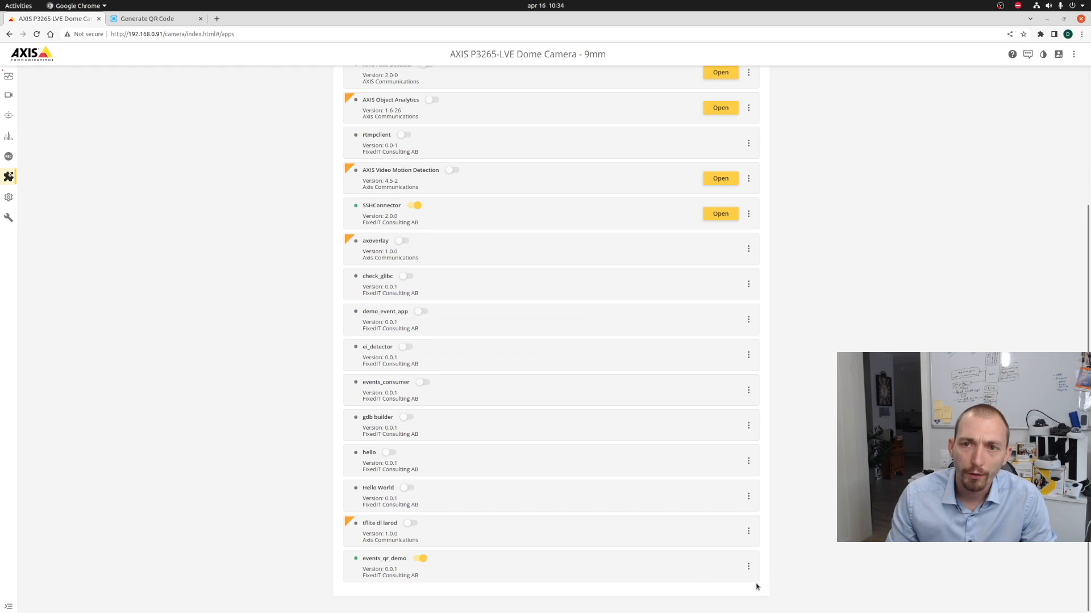
mouse_move(242, 435)
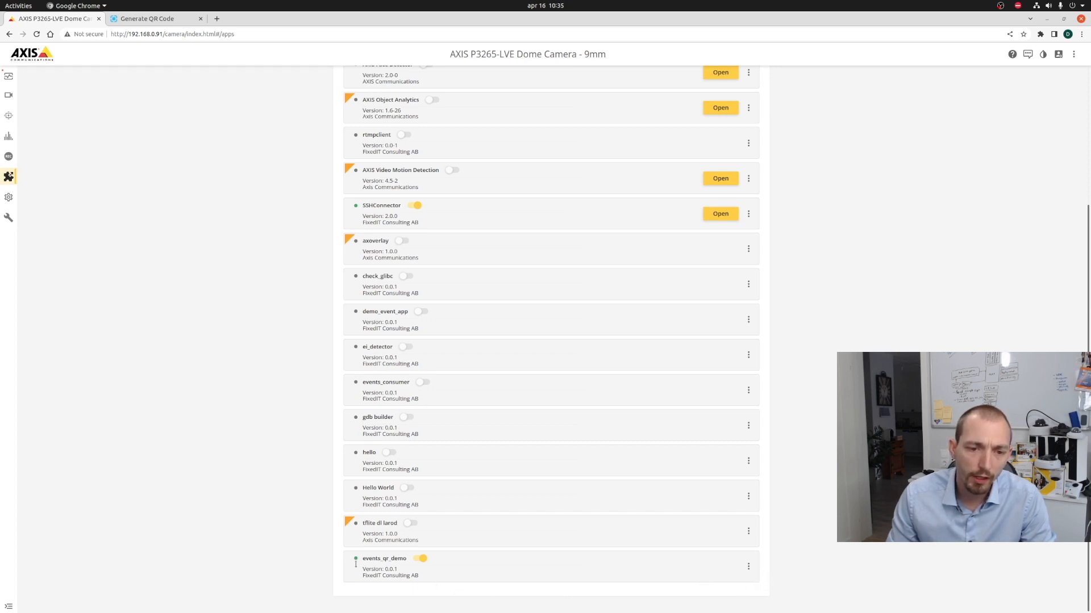
scroll("up", 3)
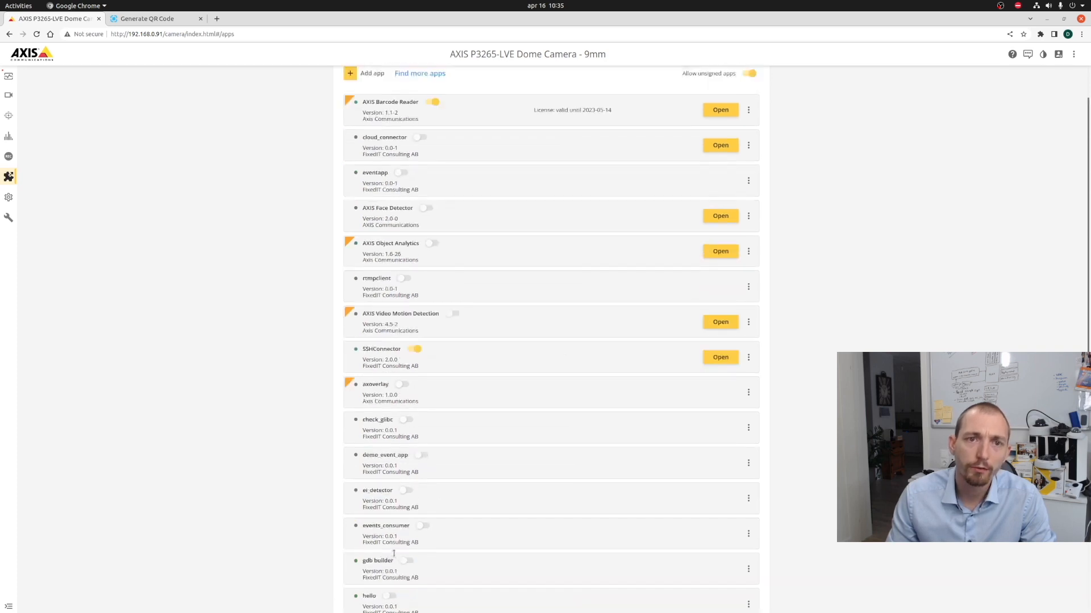
scroll("up", 3)
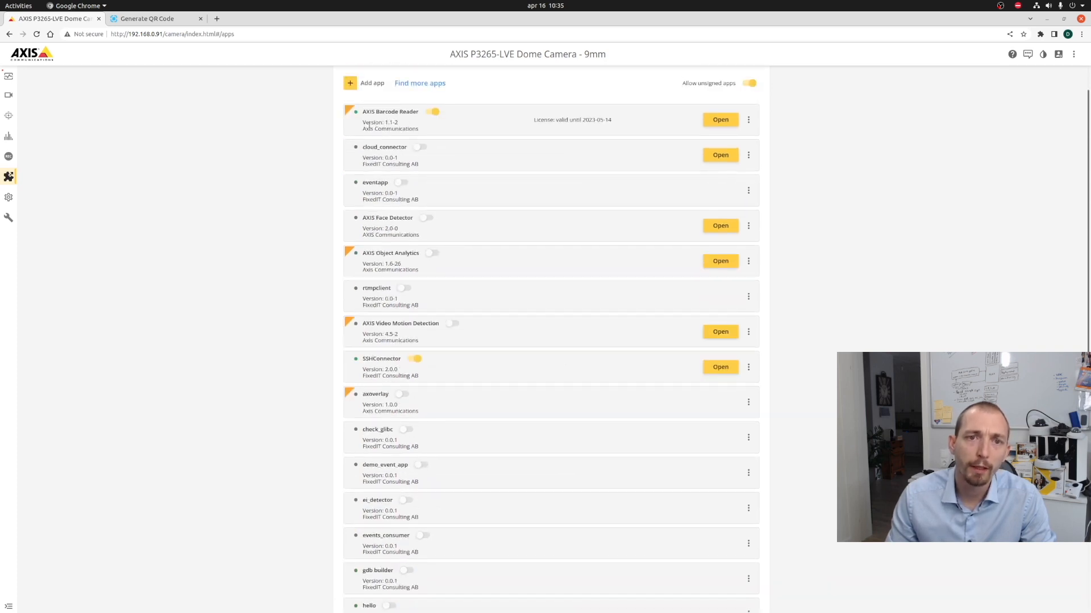
mouse_move(120, 207)
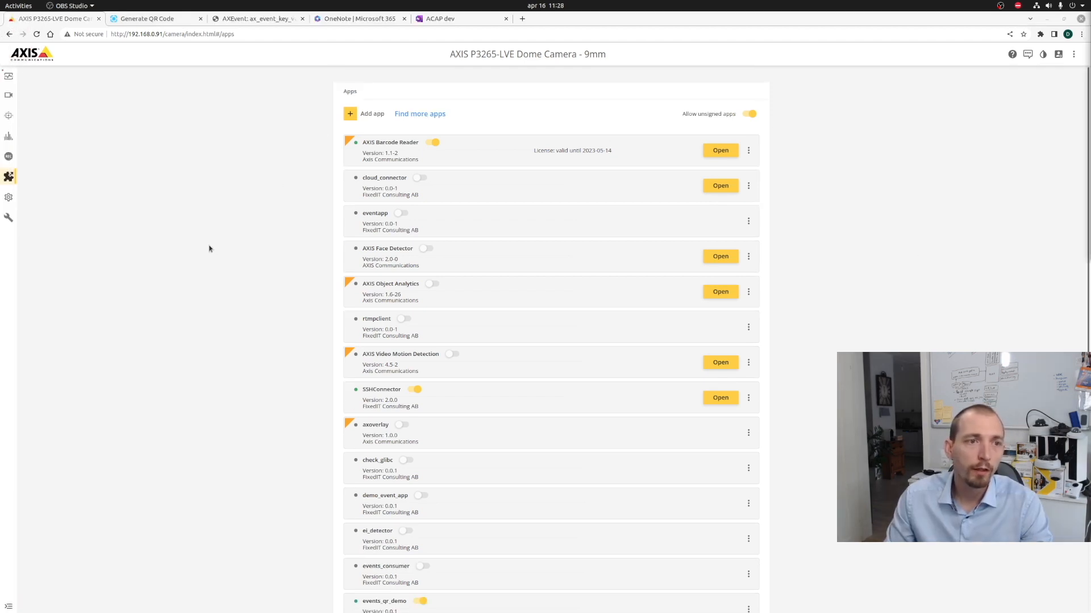
mouse_move(55, 193)
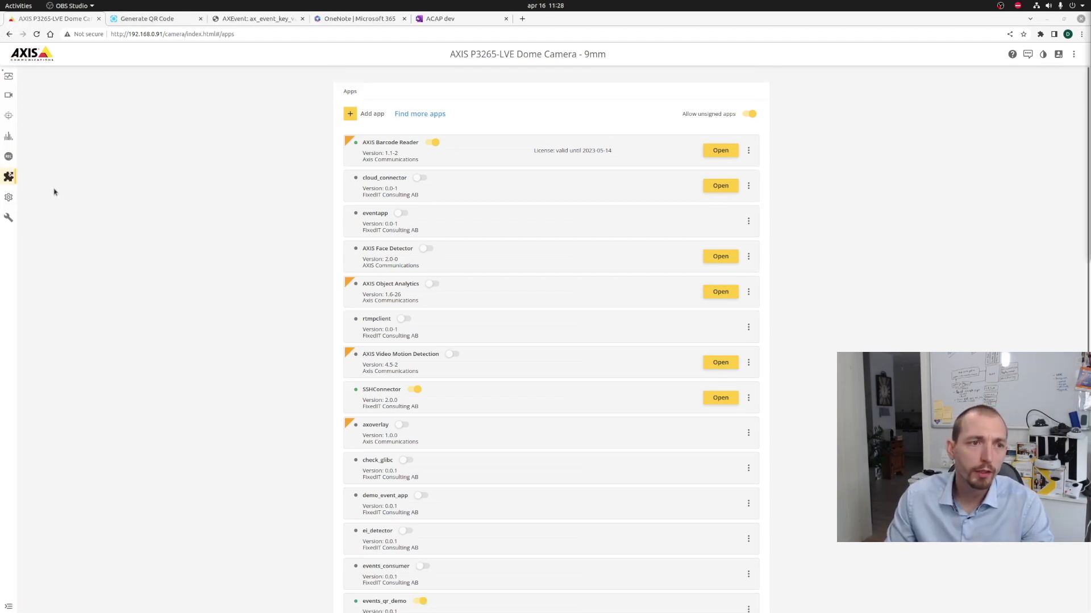
left_click(8, 197)
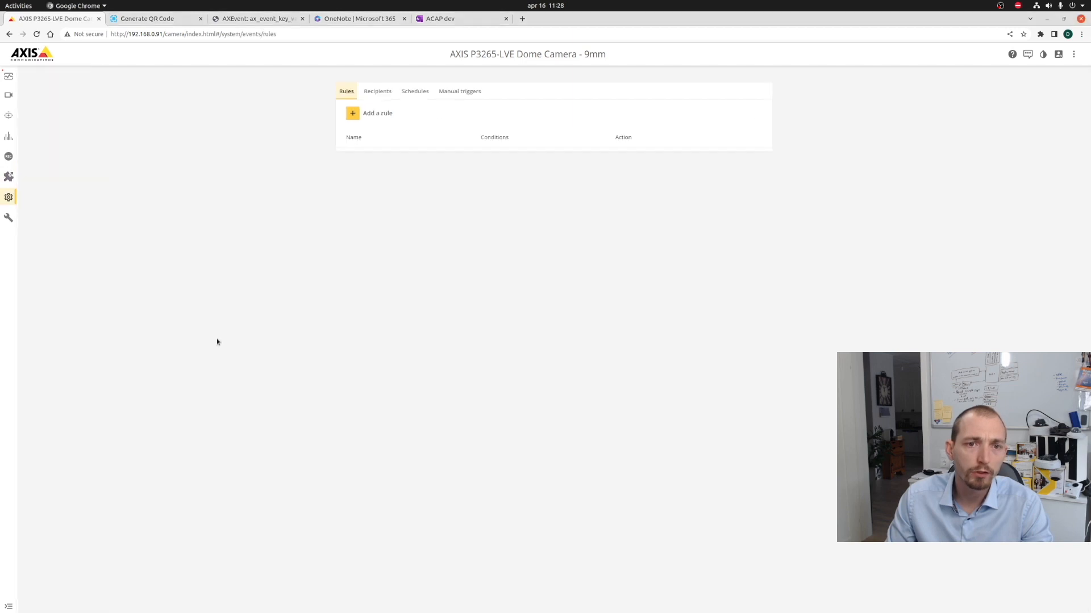
mouse_move(387, 267)
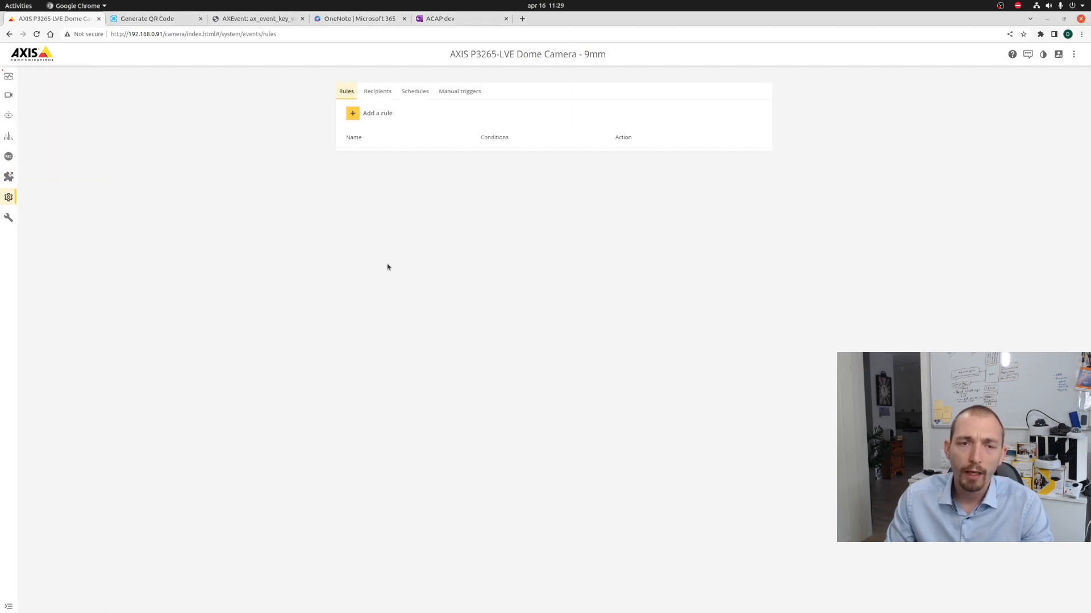
Start a rule 'QR granted' on events_qr_demo: Access attempt, ticking granted
left_click(377, 113)
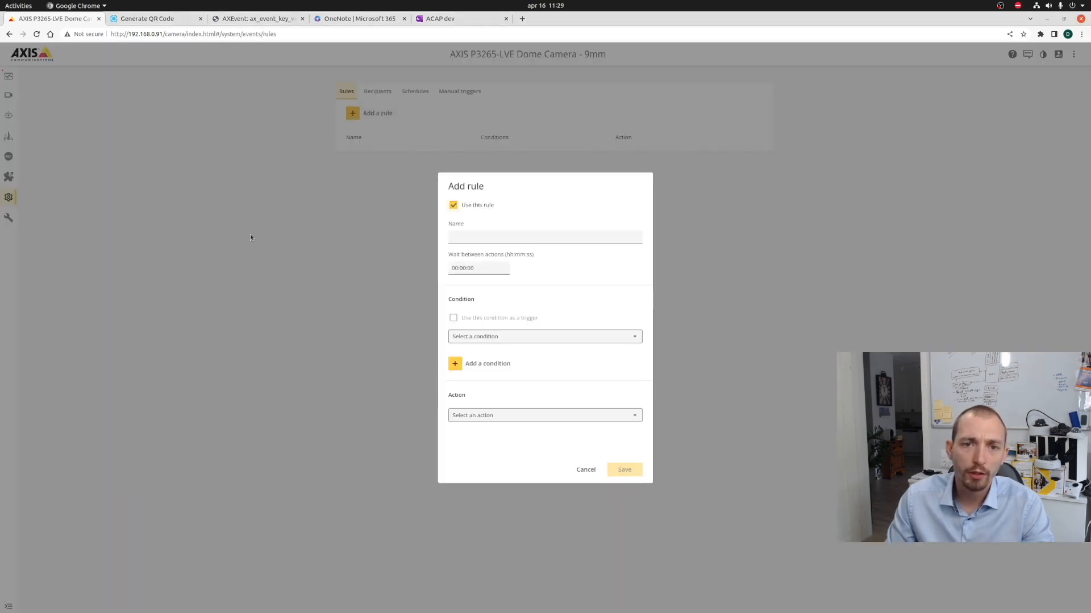
left_click(545, 336)
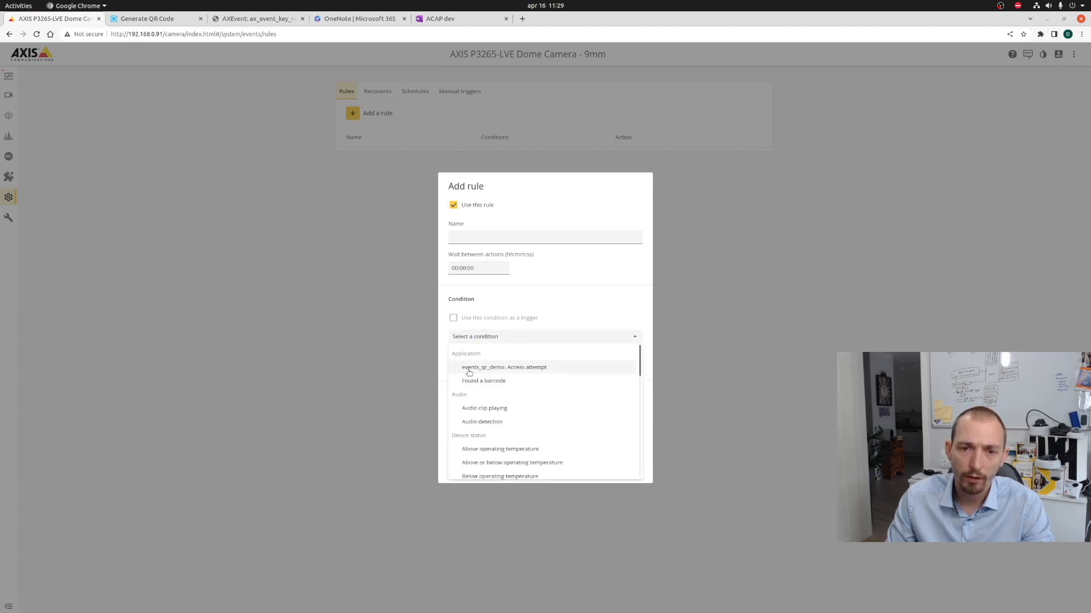
mouse_move(545, 370)
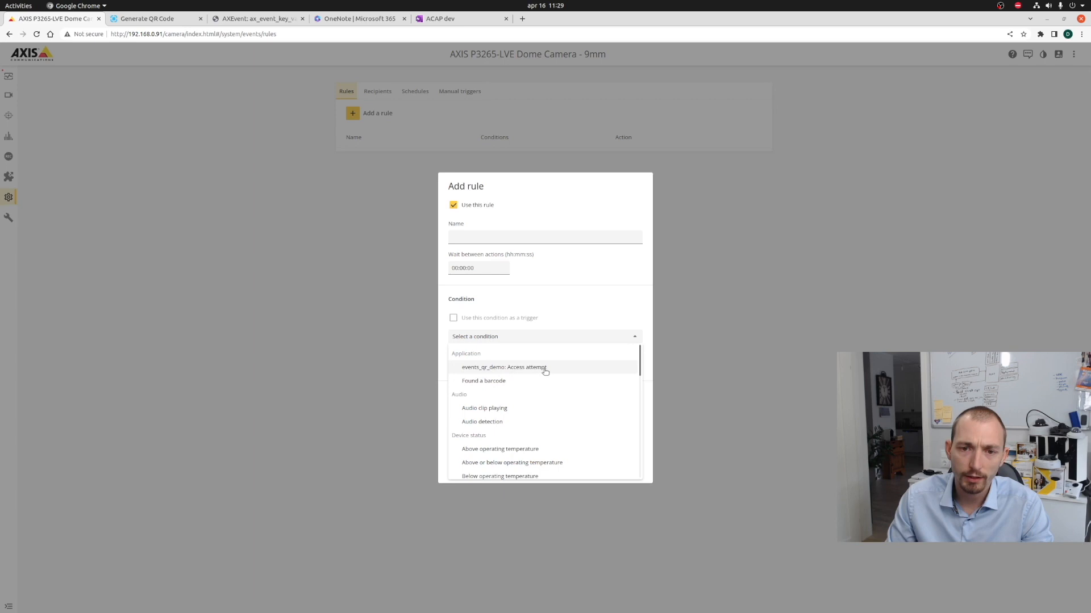
left_click(504, 367)
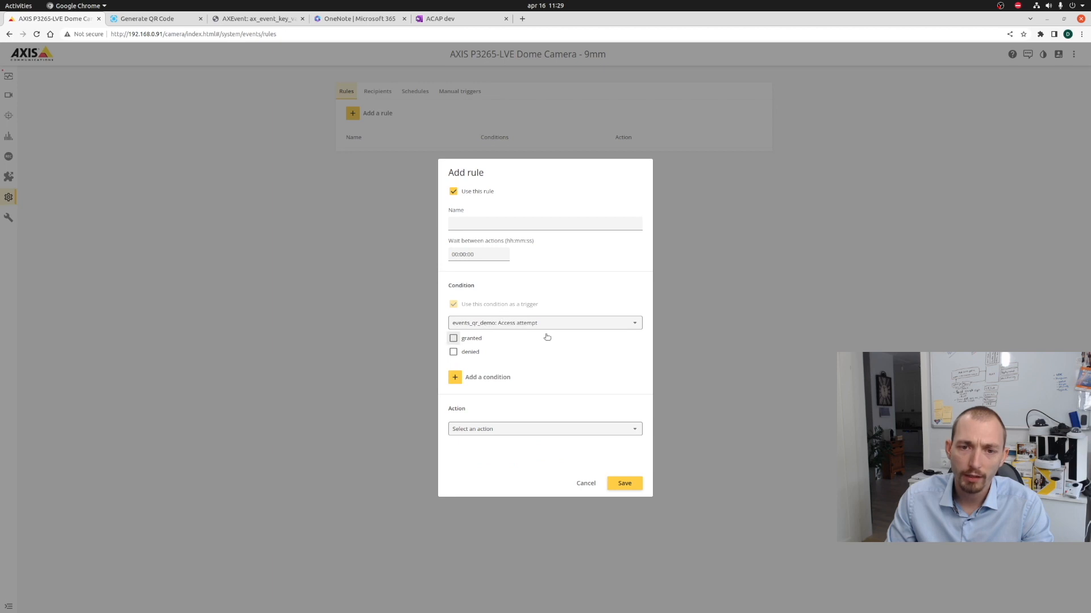
mouse_move(532, 338)
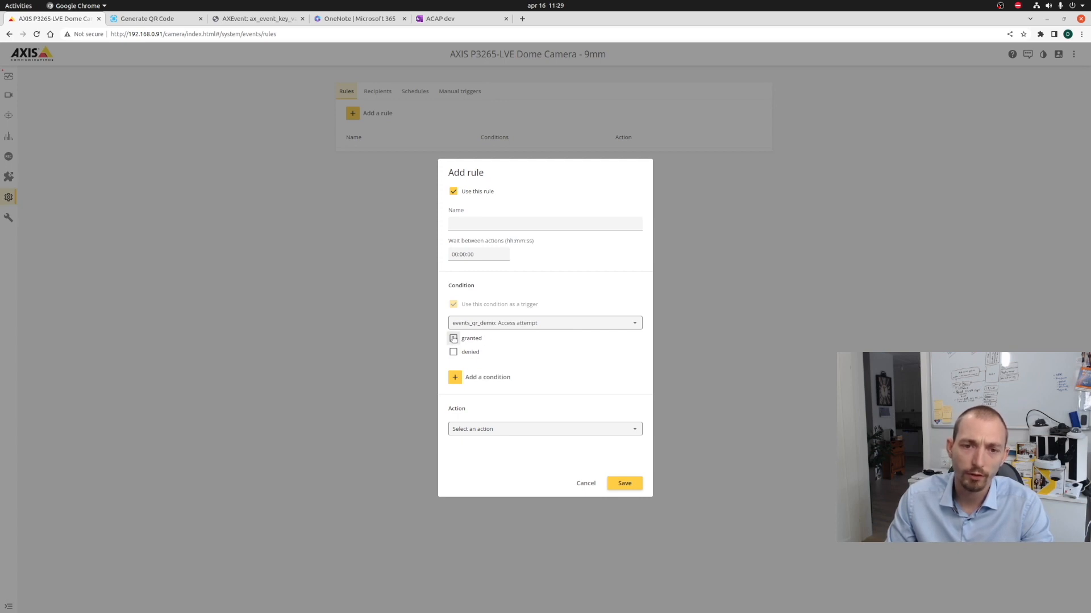
left_click(454, 339)
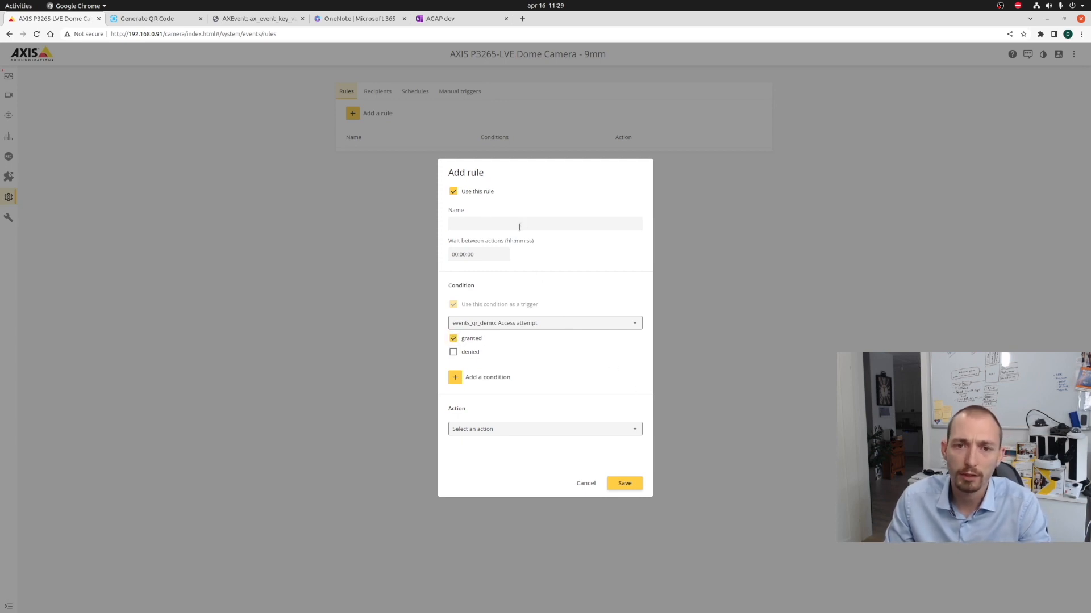
type("QR")
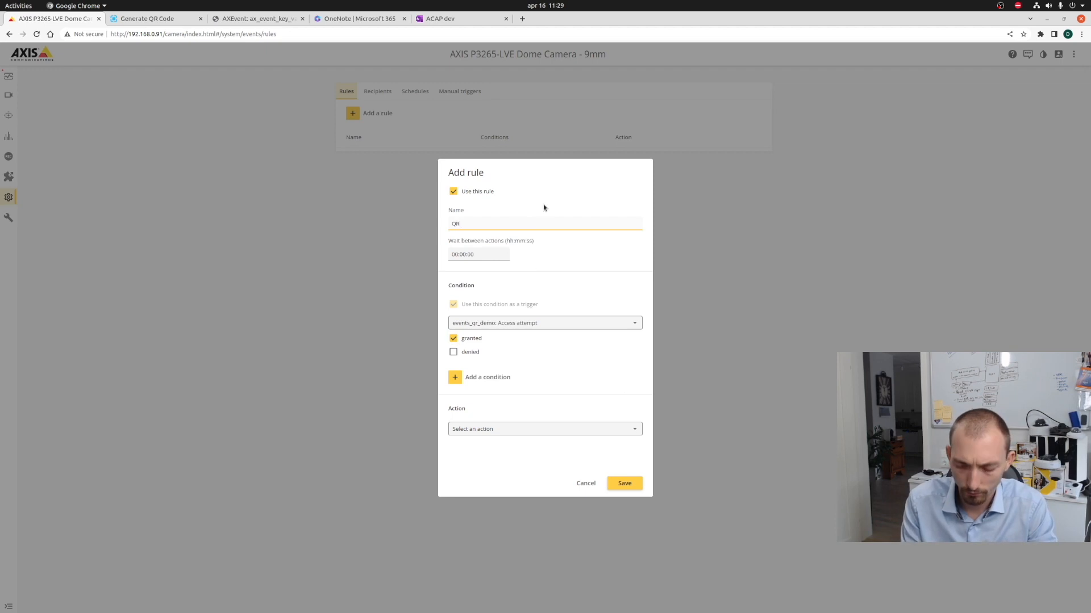
type("granted")
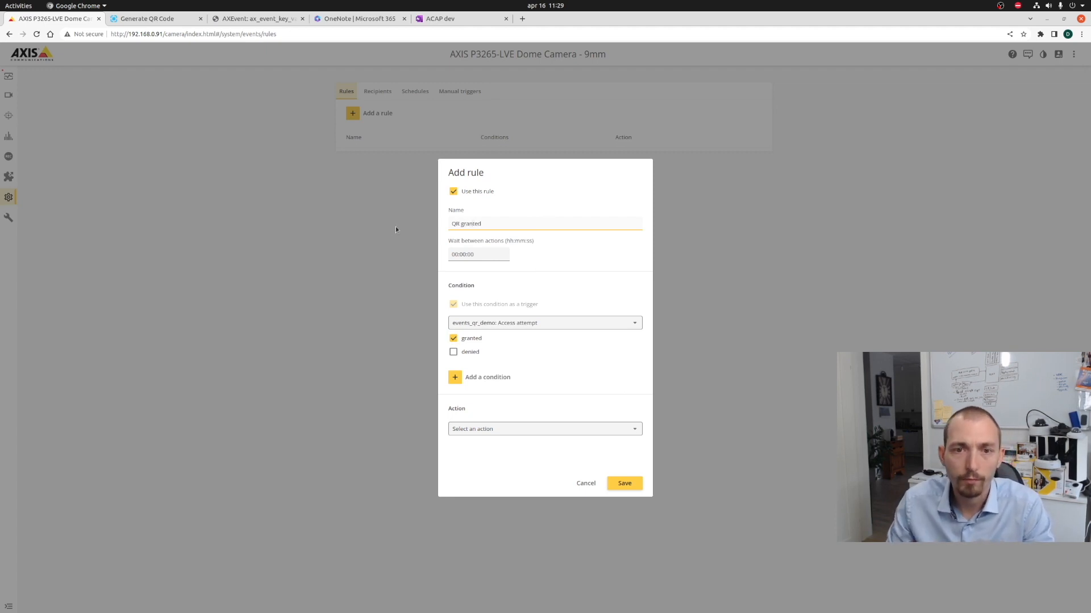
Set its action to Send notification through HTTP to push granted and save it
left_click(545, 428)
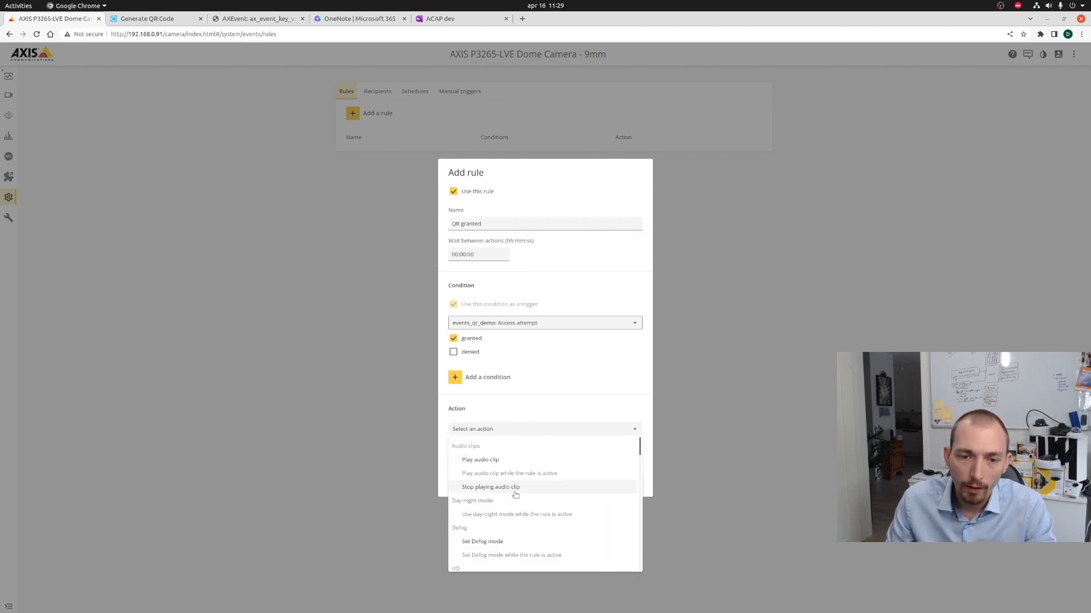
scroll("down", 3)
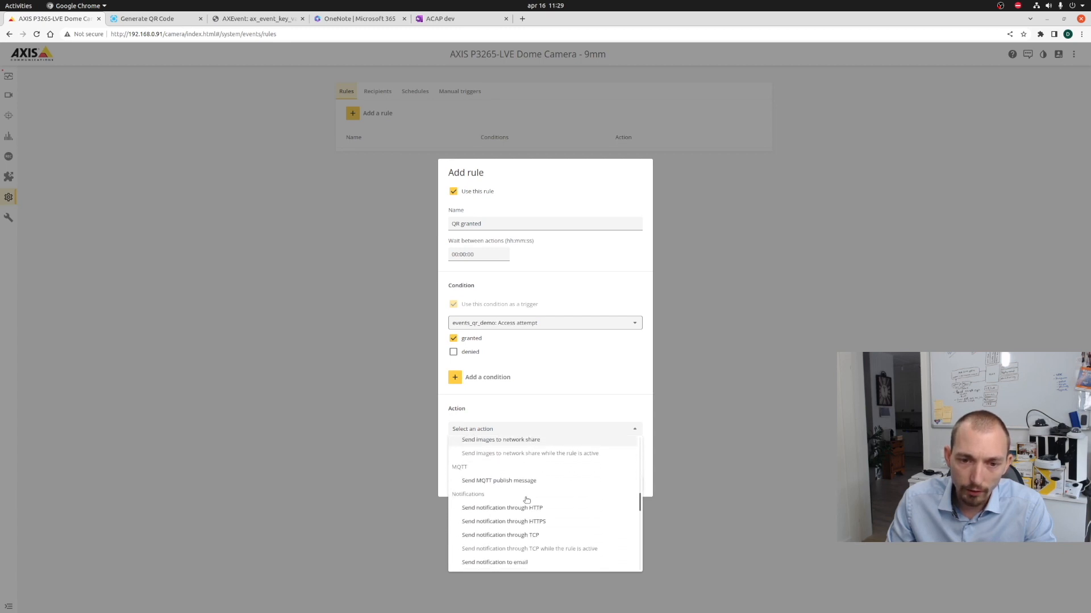
scroll("down", 3)
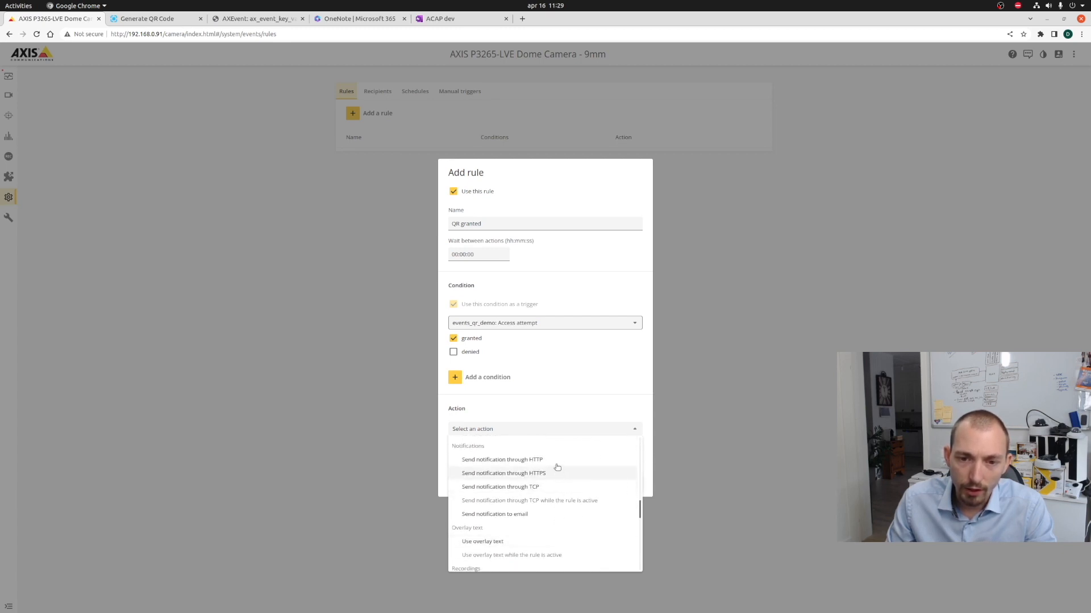
left_click(502, 459)
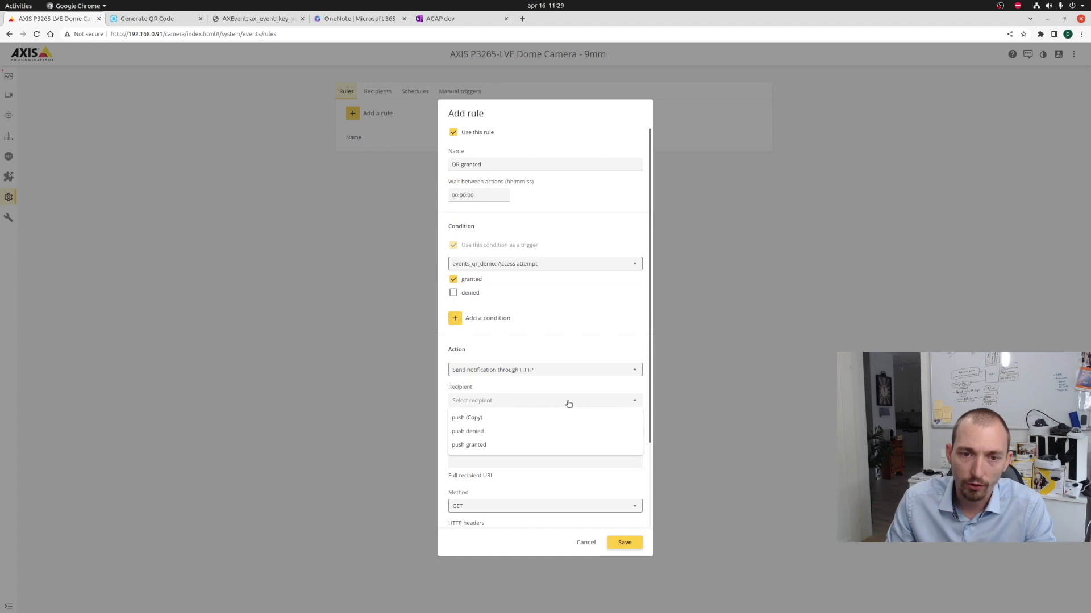
mouse_move(470, 445)
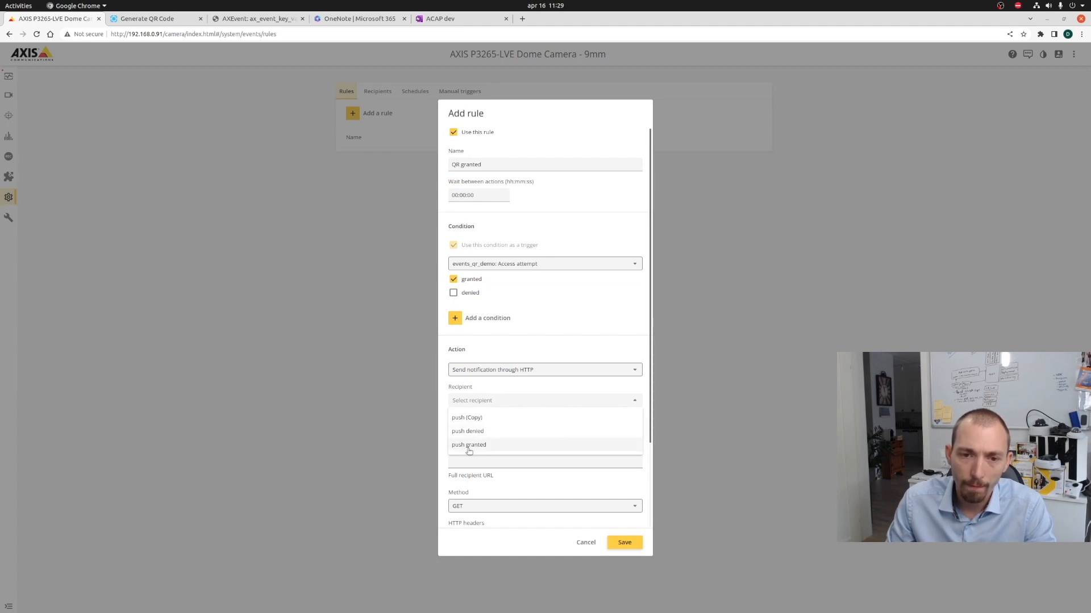
left_click(469, 444)
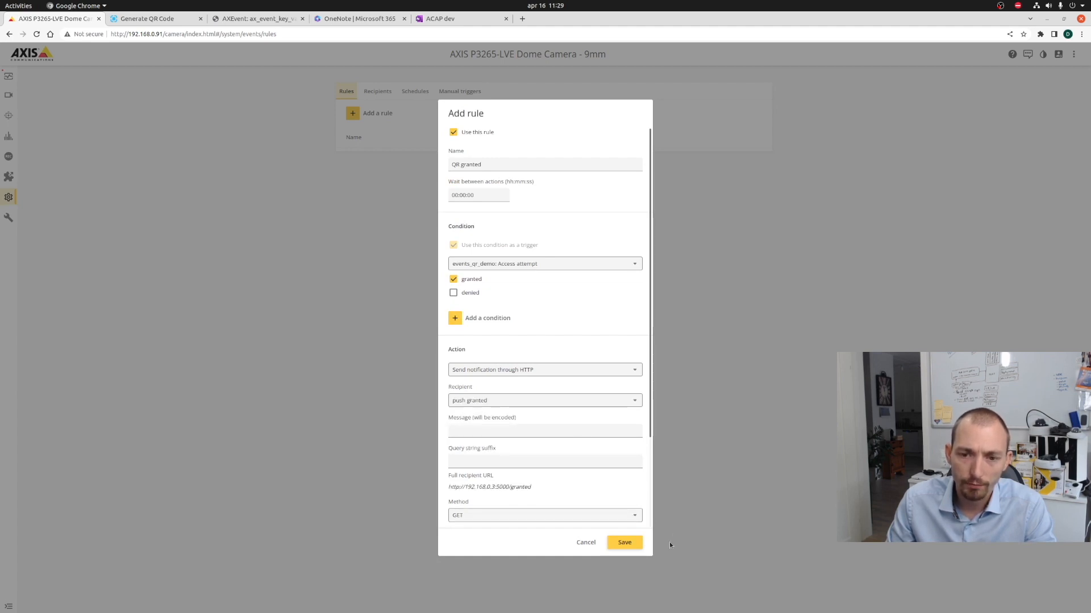
left_click(623, 543)
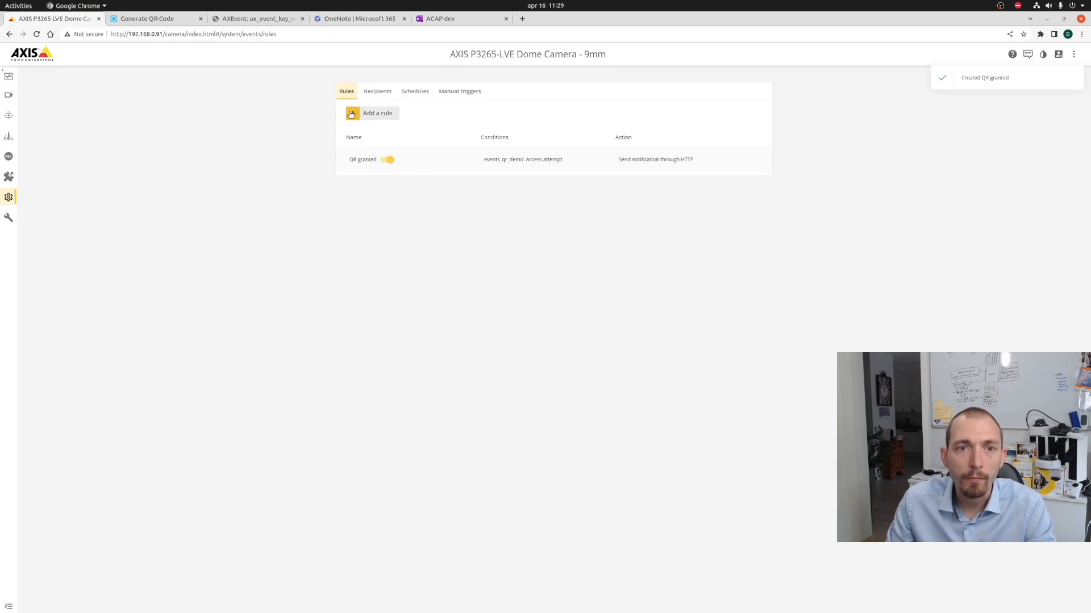
Start a second rule on events_qr_demo: Access attempt for denied attempts
left_click(377, 112)
type("QR dem")
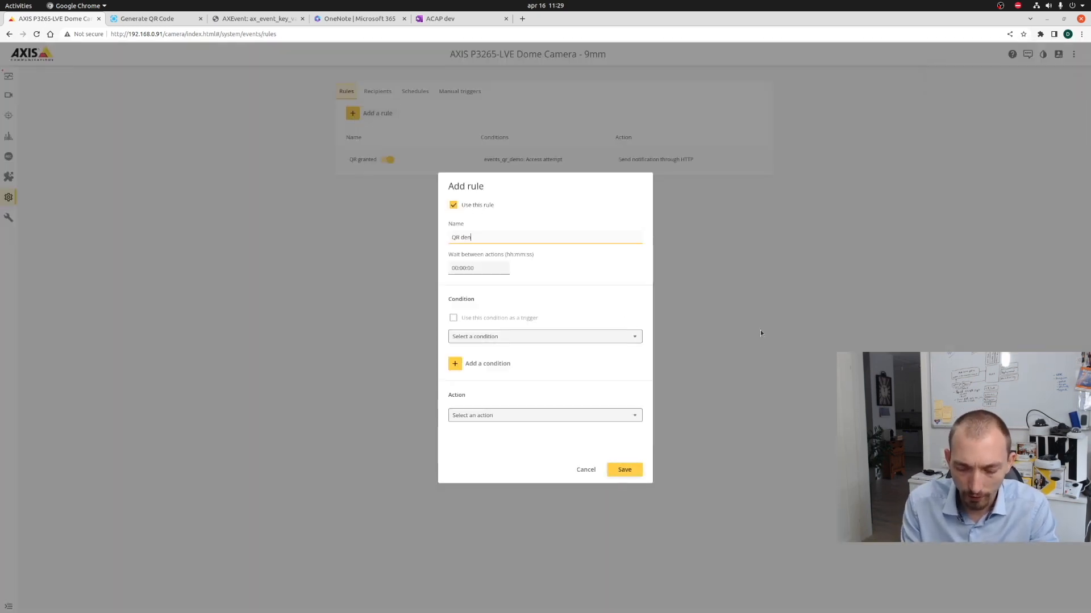
left_click(544, 337)
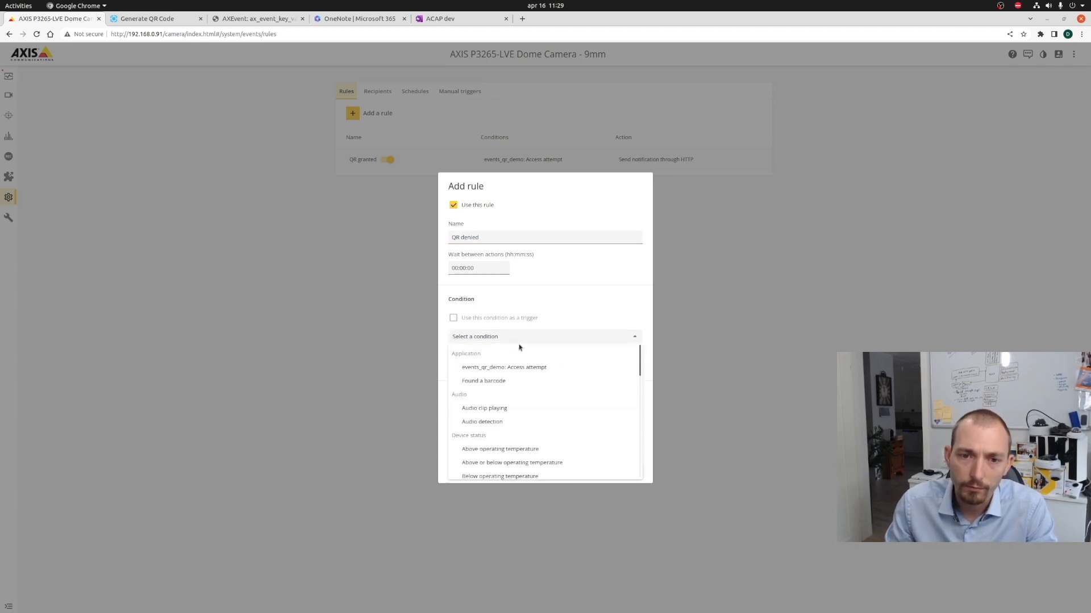
left_click(503, 367)
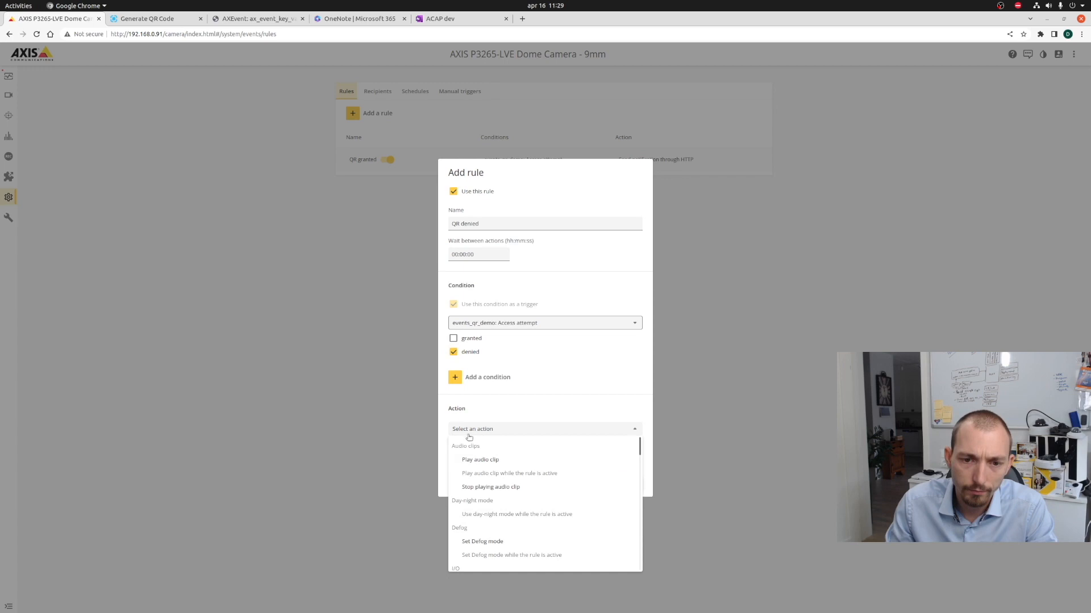
scroll("down", 3)
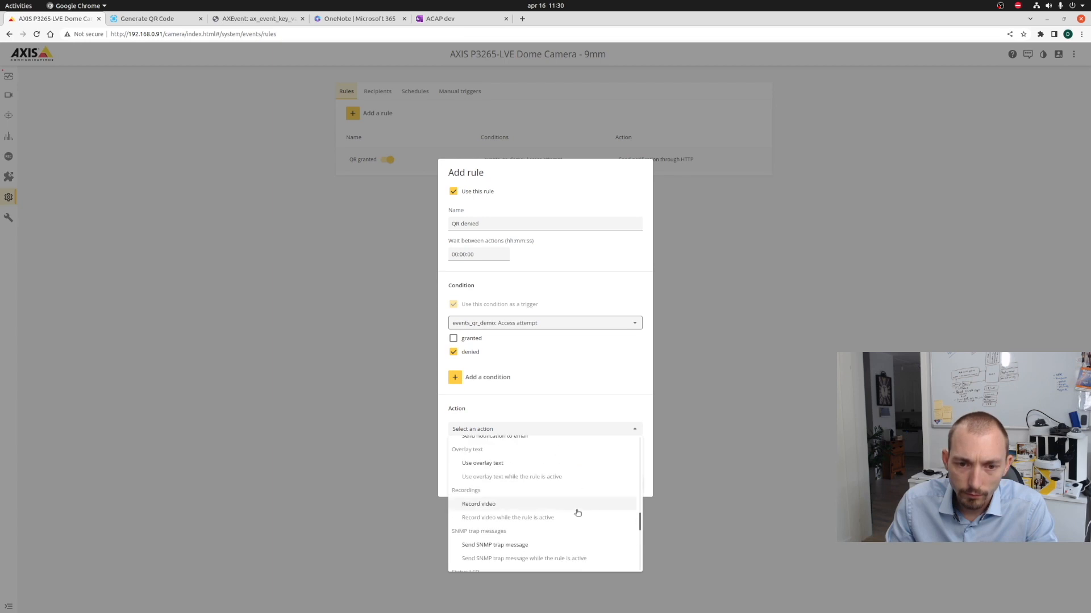
scroll("up", 3)
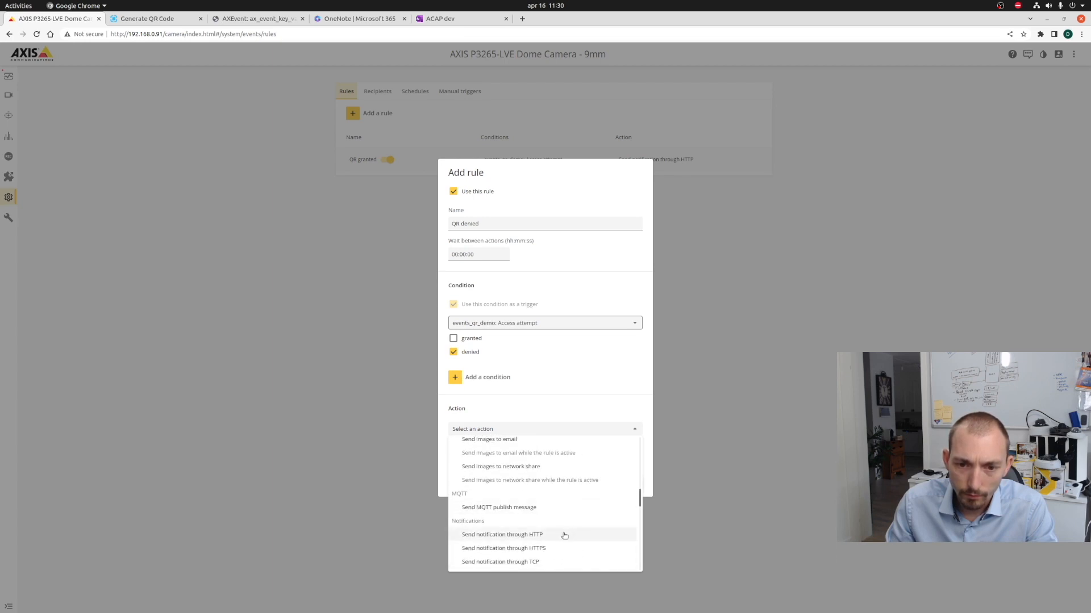
Set its action to HTTP notification to push denied, save it, and go to the live view
left_click(502, 533)
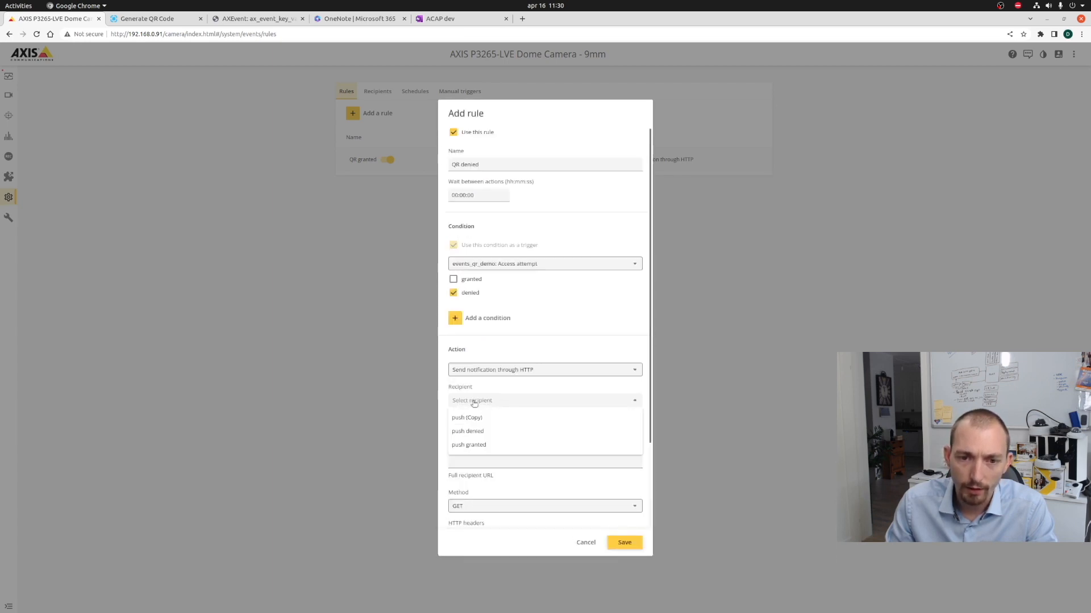
mouse_move(466, 431)
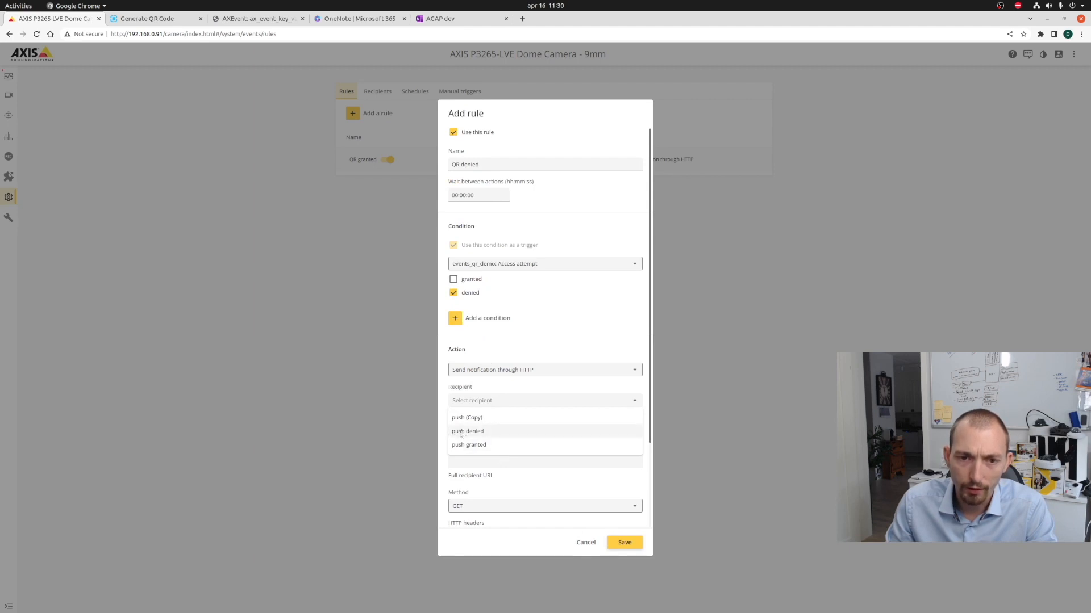
left_click(467, 430)
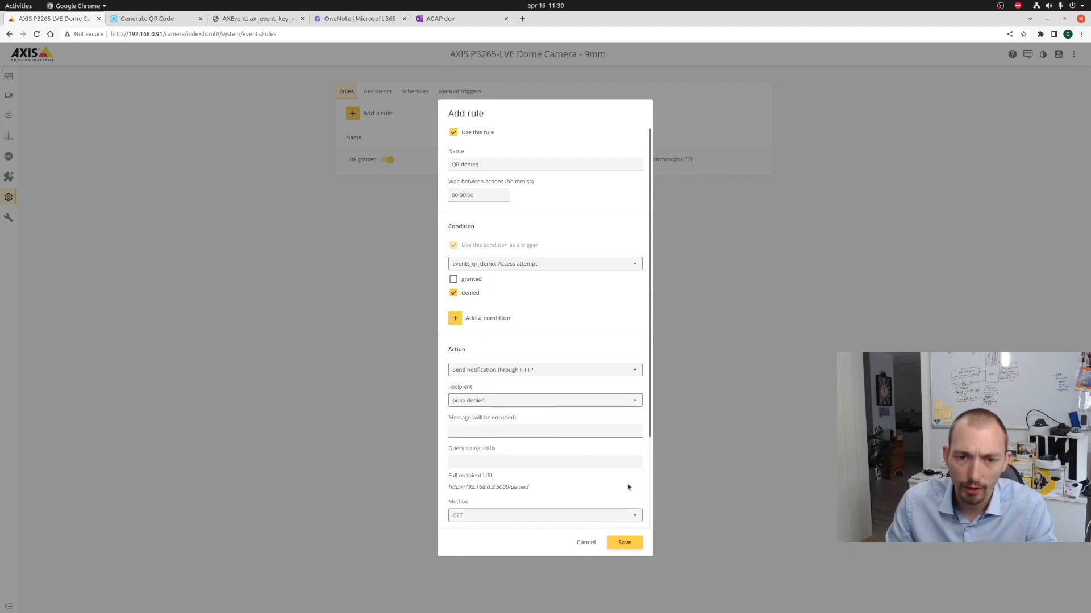
left_click(624, 543)
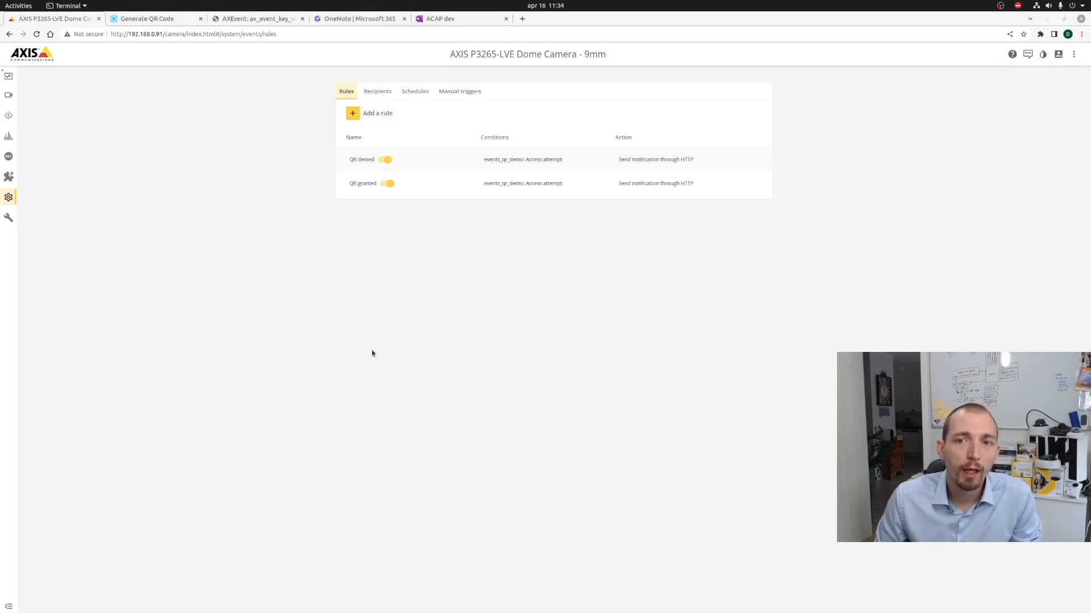
left_click(8, 95)
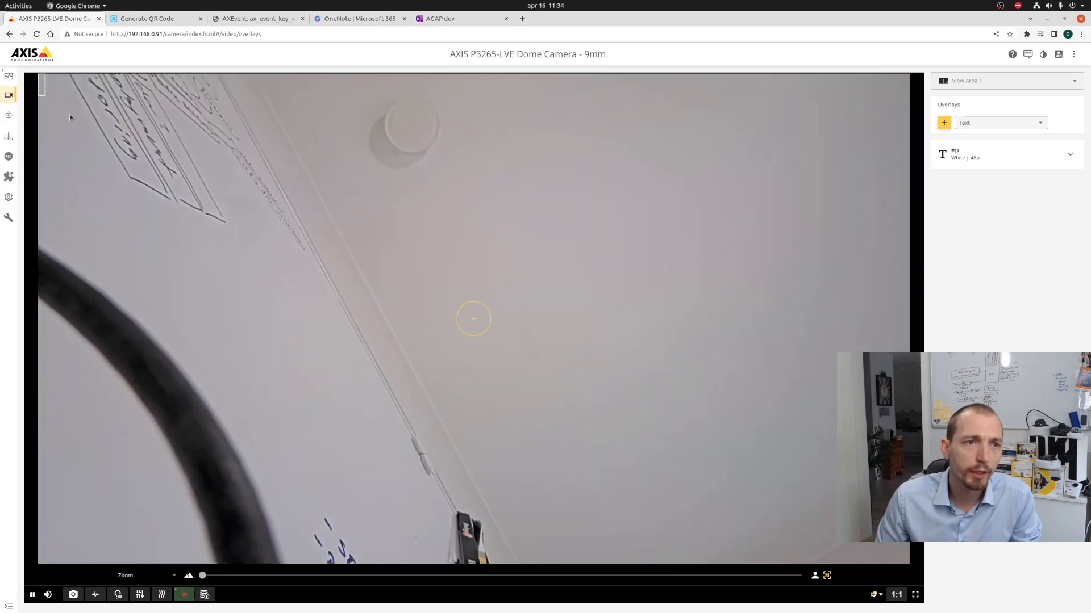
mouse_move(430, 345)
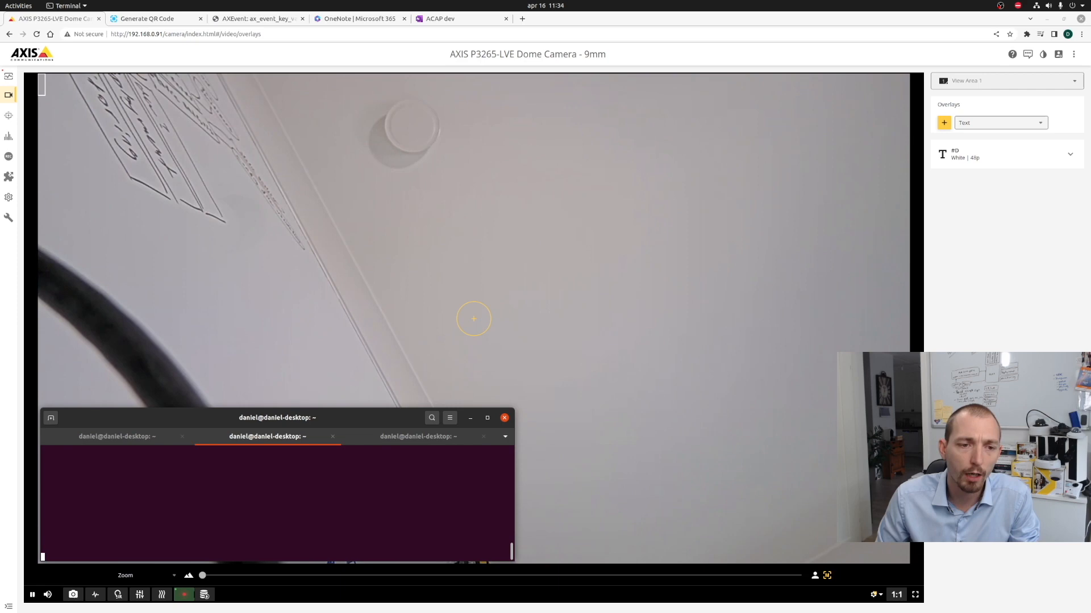
mouse_move(718, 497)
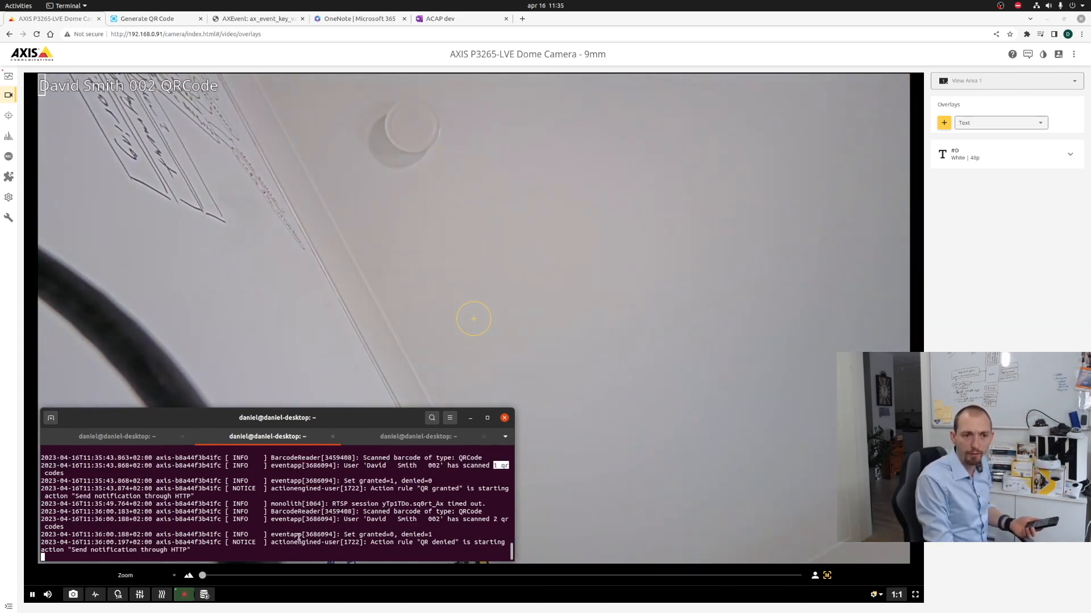
Scroll the terminal log to follow the QR granted and QR denied rule-start entries
scroll("down", 3)
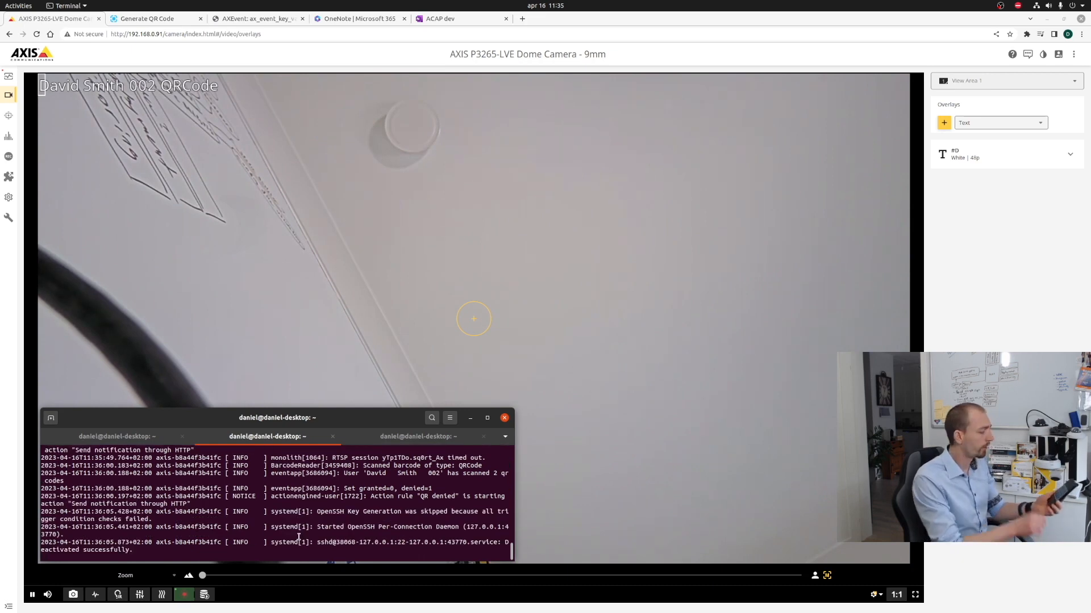